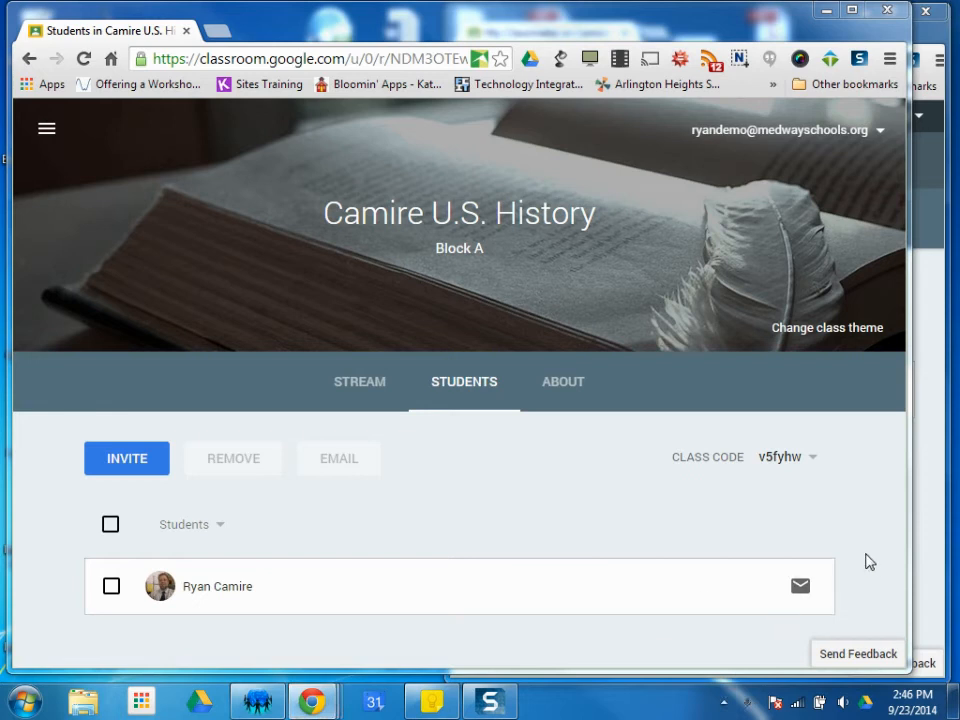
pyautogui.moveTo(566, 422)
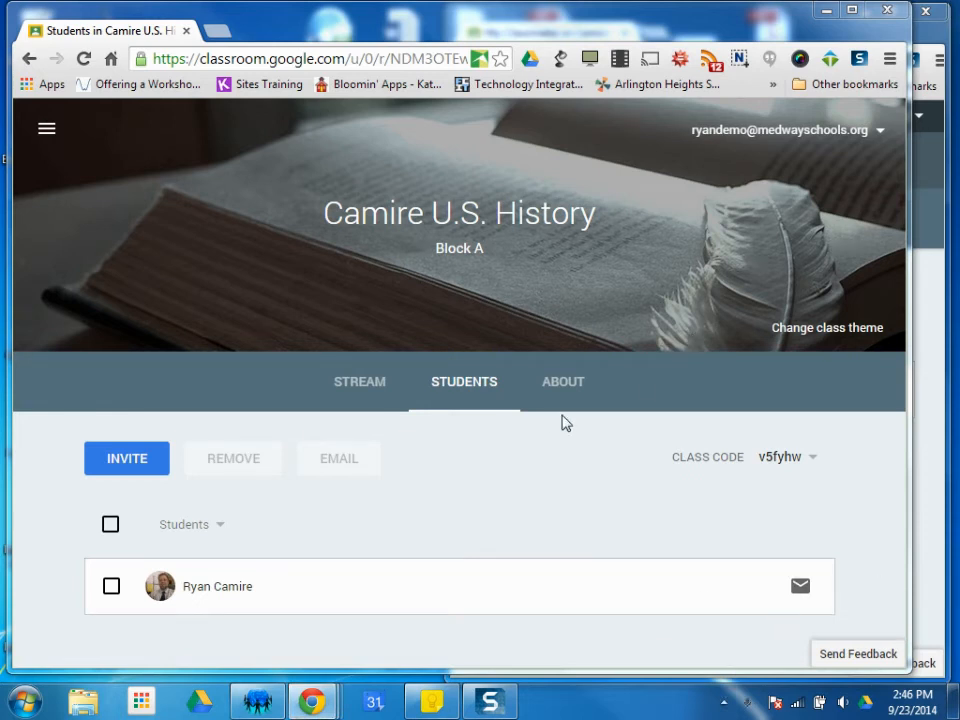
pyautogui.moveTo(563, 385)
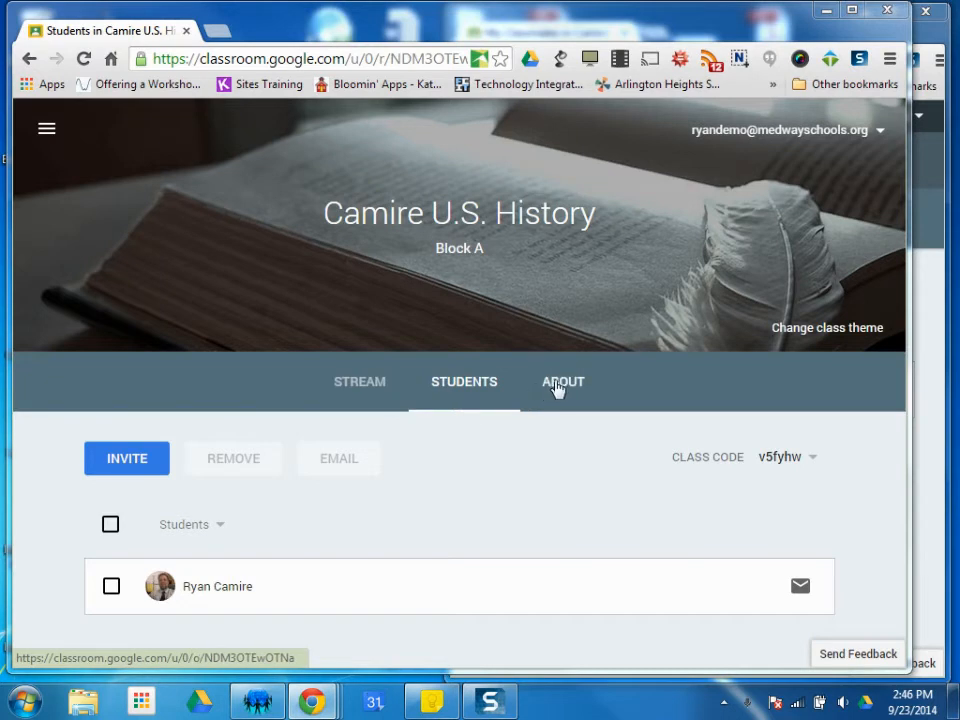
# - Enter 'U.S. History' as the class title on the About tab
pyautogui.click(556, 381)
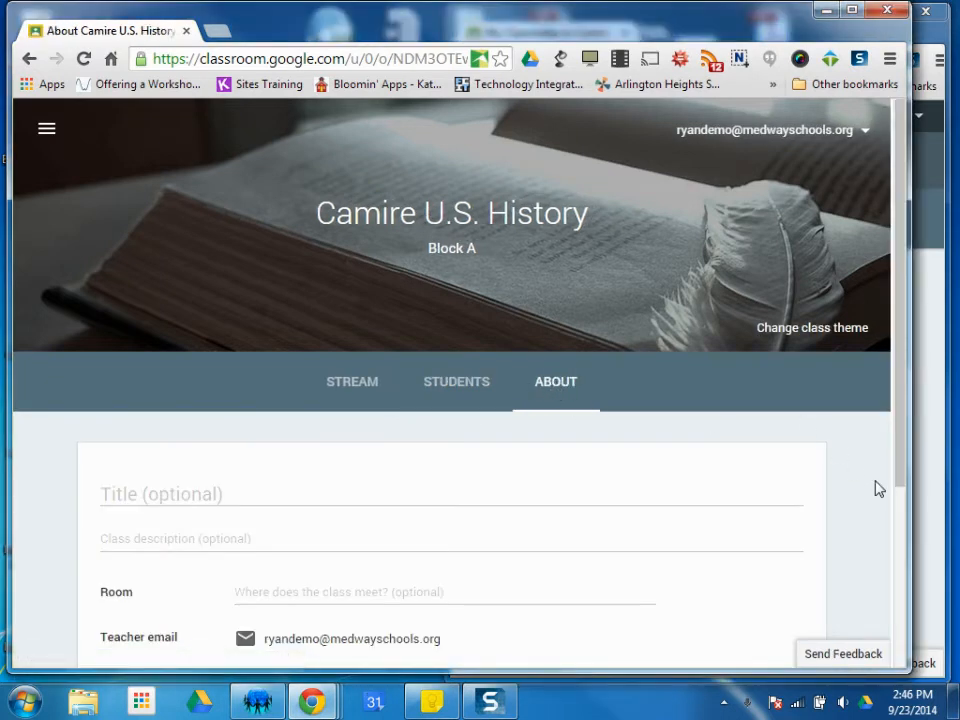
pyautogui.moveTo(849, 467)
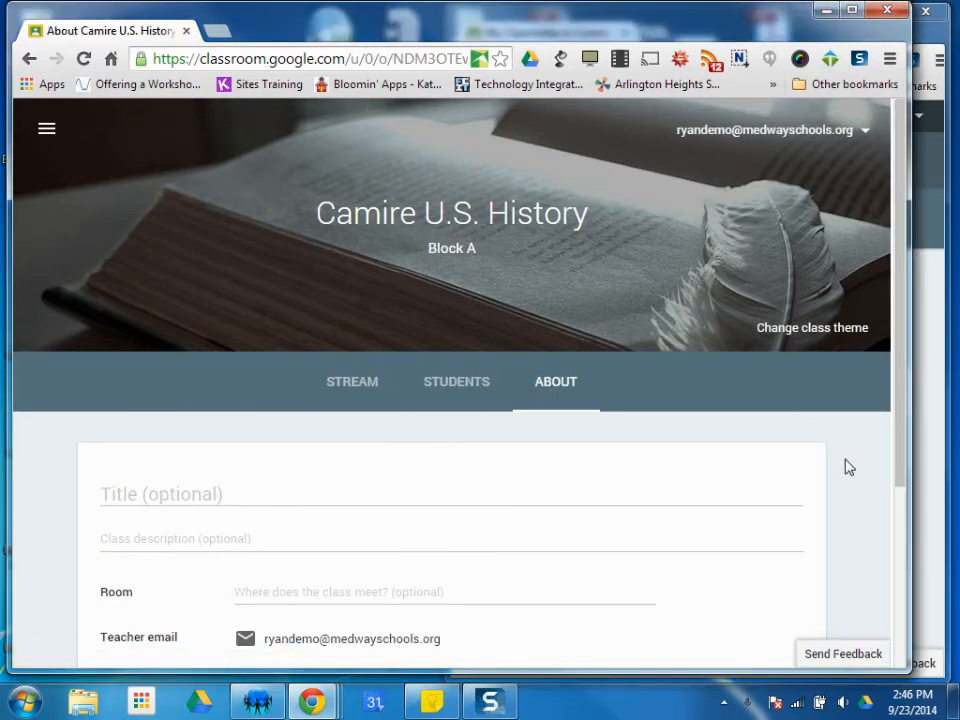
pyautogui.scroll(-3)
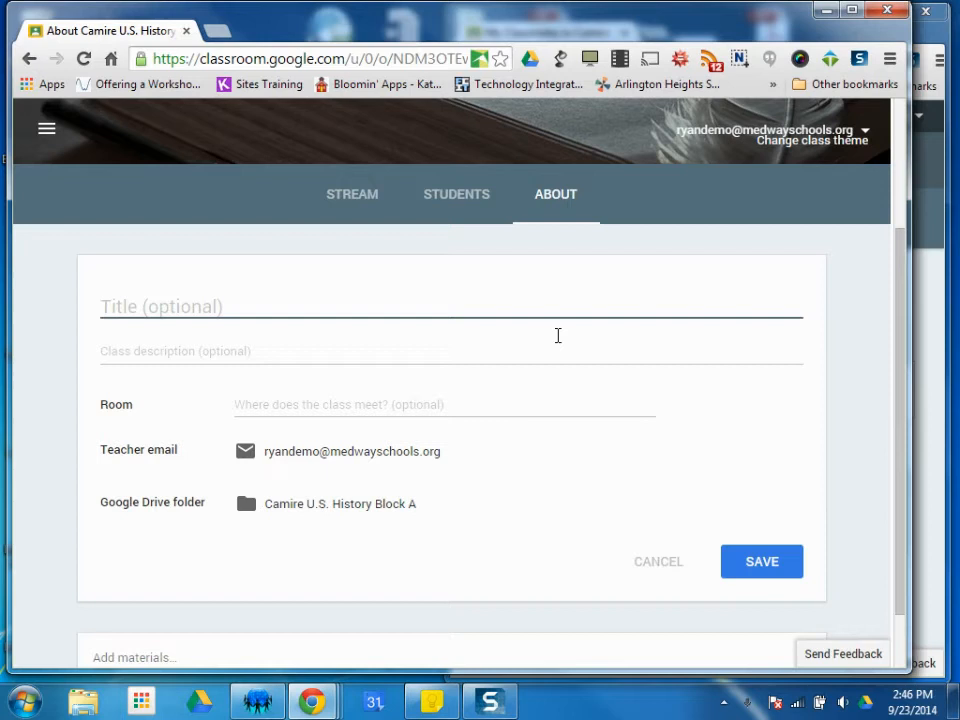
pyautogui.write('U.S.')
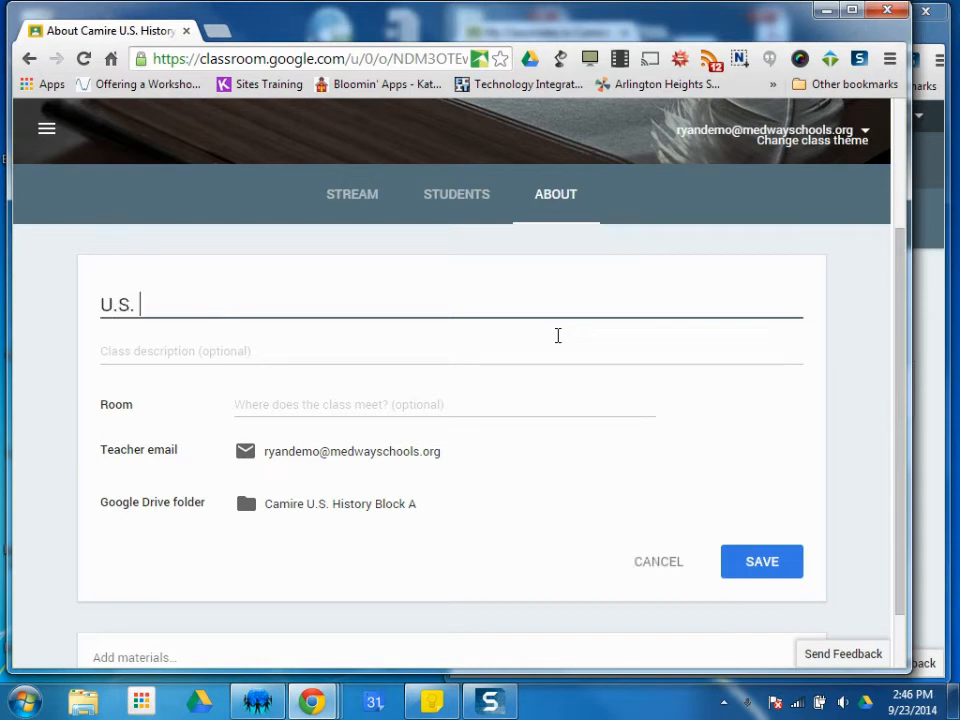
pyautogui.write('History')
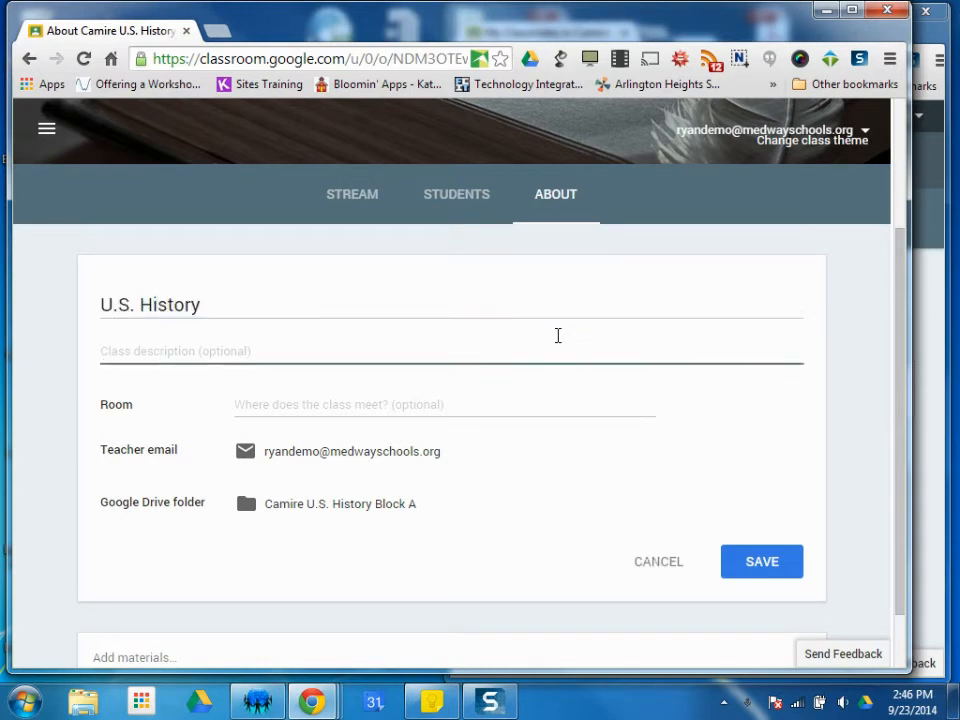
pyautogui.moveTo(335, 373)
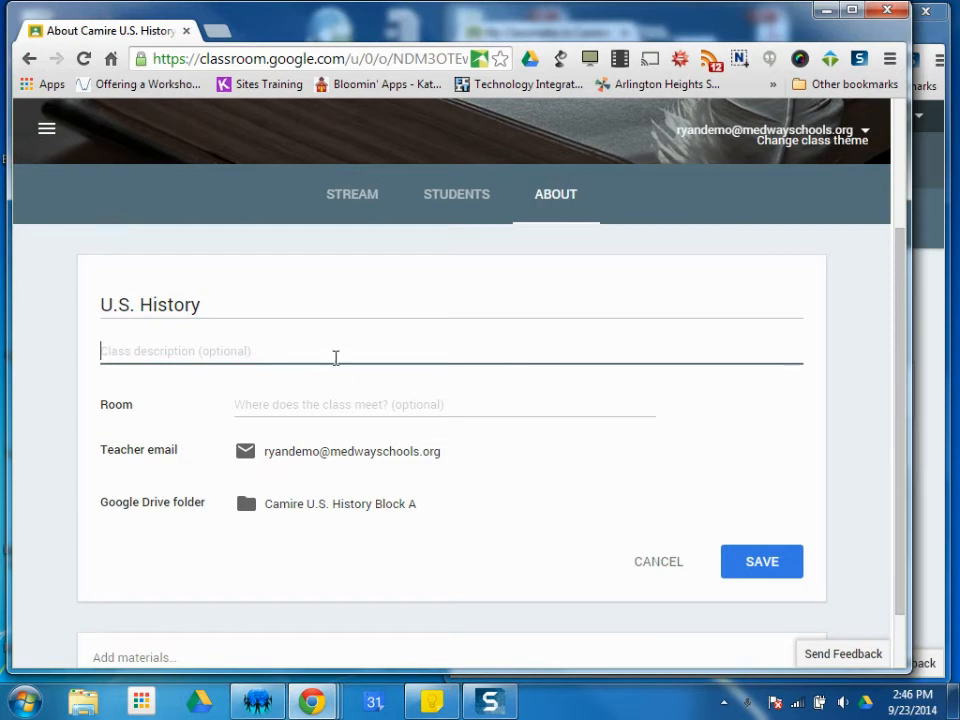
# - Add the description 'This year will will be studying...' and room 206-2
pyautogui.write('This year')
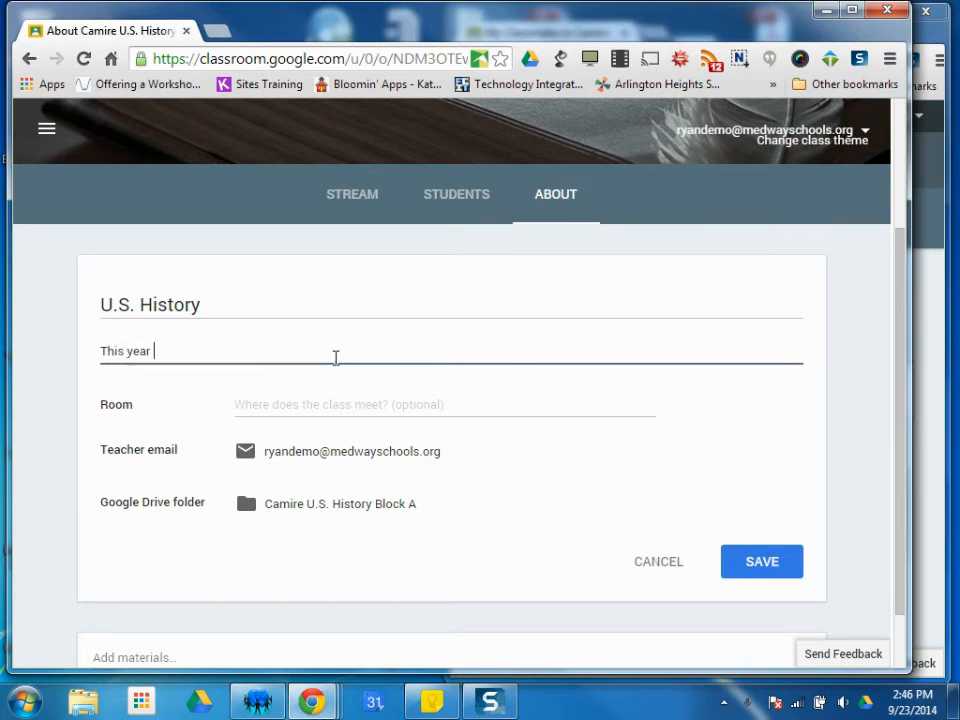
pyautogui.write('will will')
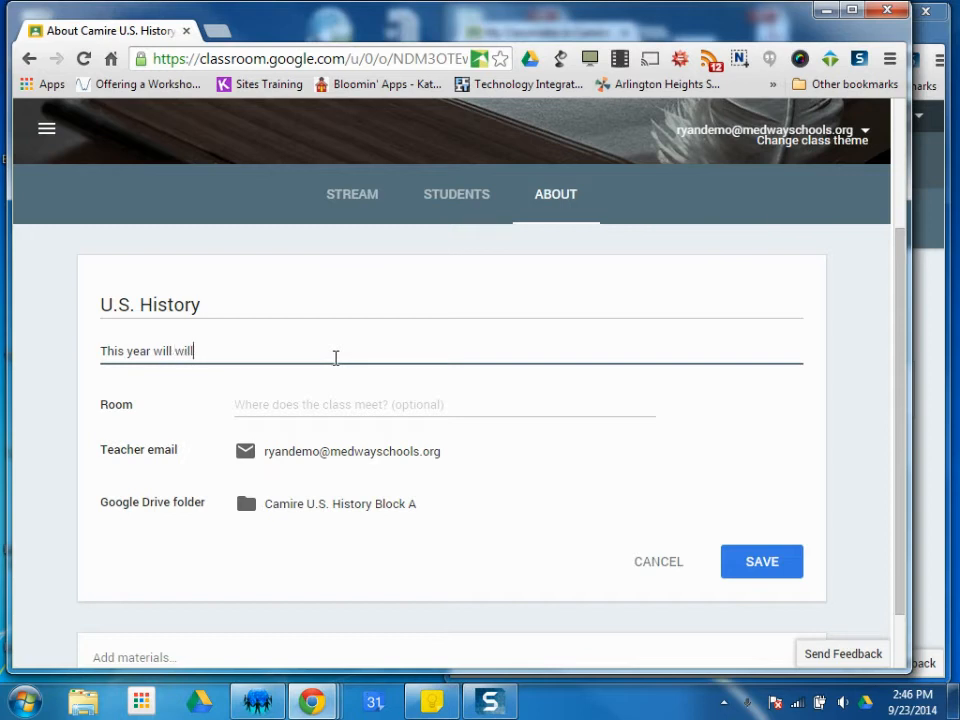
pyautogui.write('be studying')
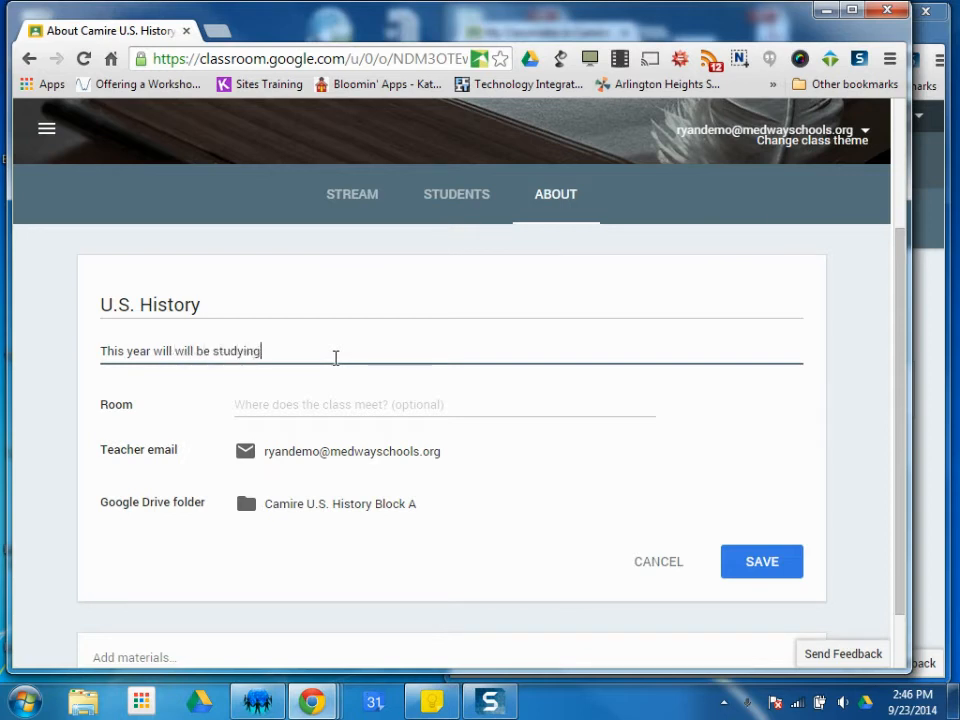
pyautogui.write('...')
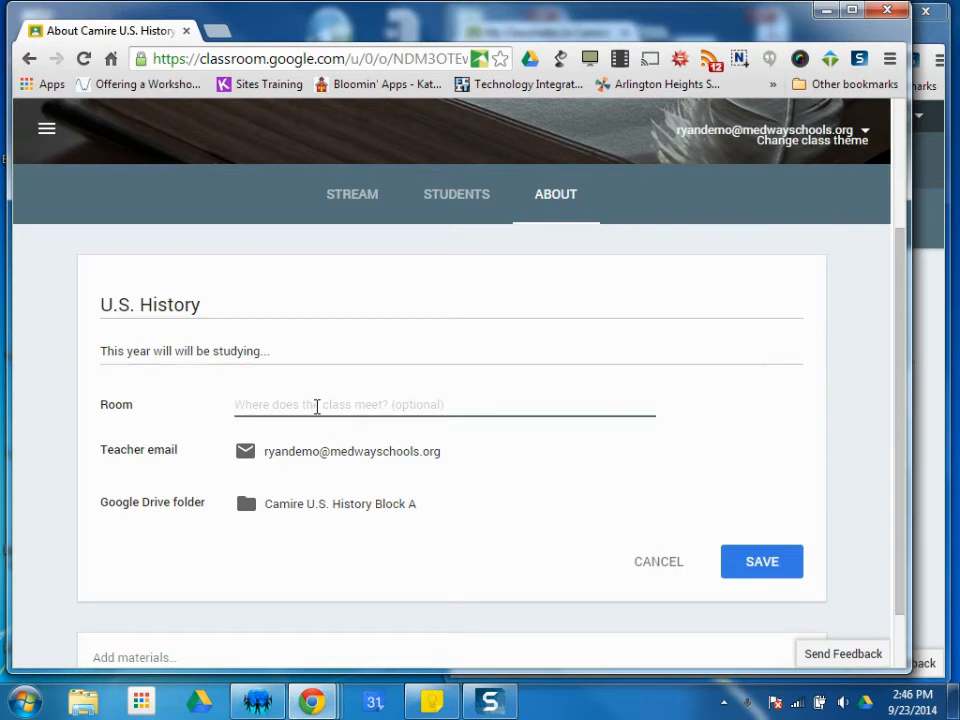
pyautogui.write('2066')
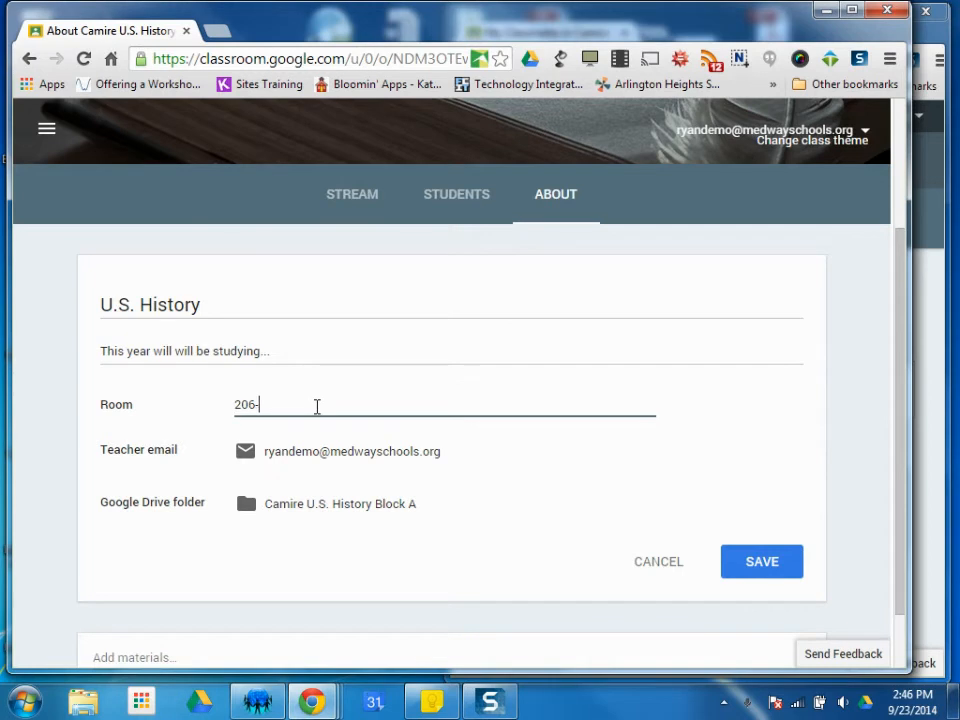
pyautogui.write('2')
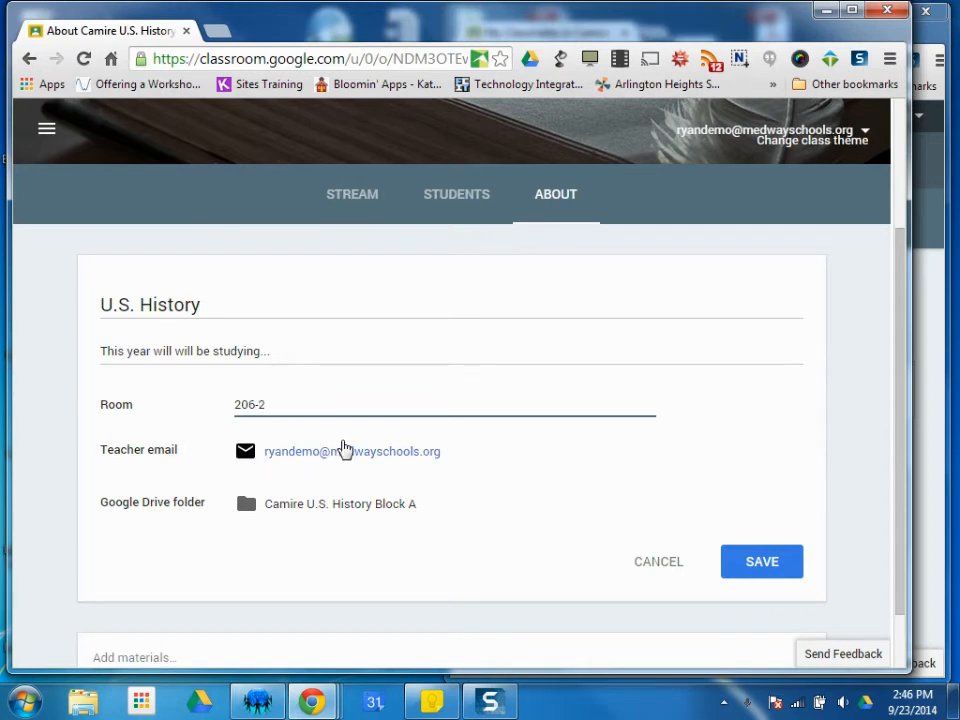
pyautogui.moveTo(340, 510)
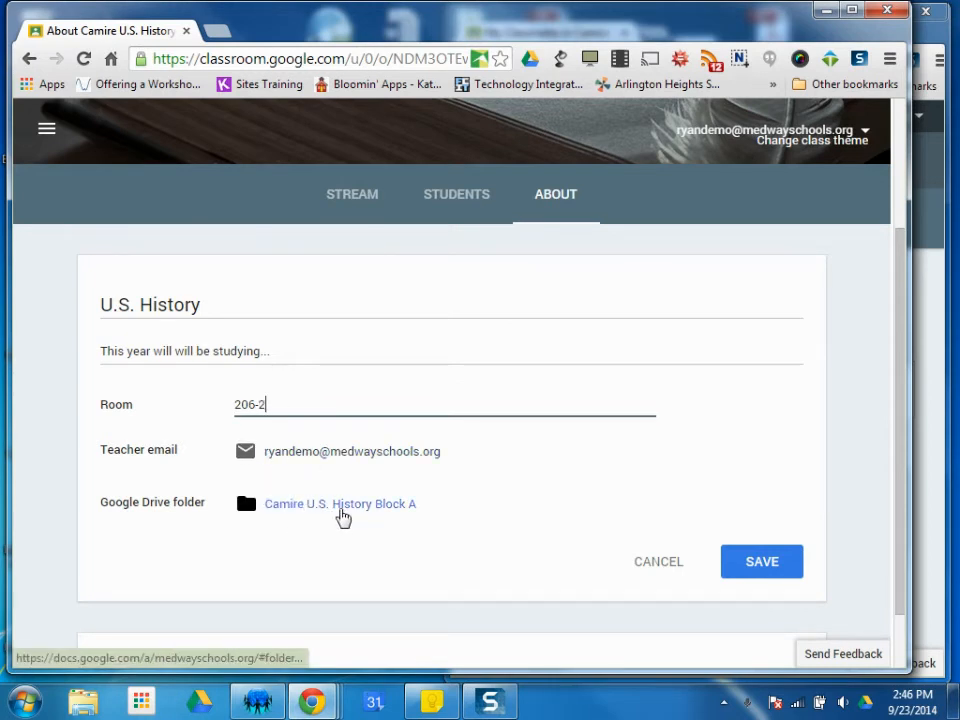
pyautogui.moveTo(262, 513)
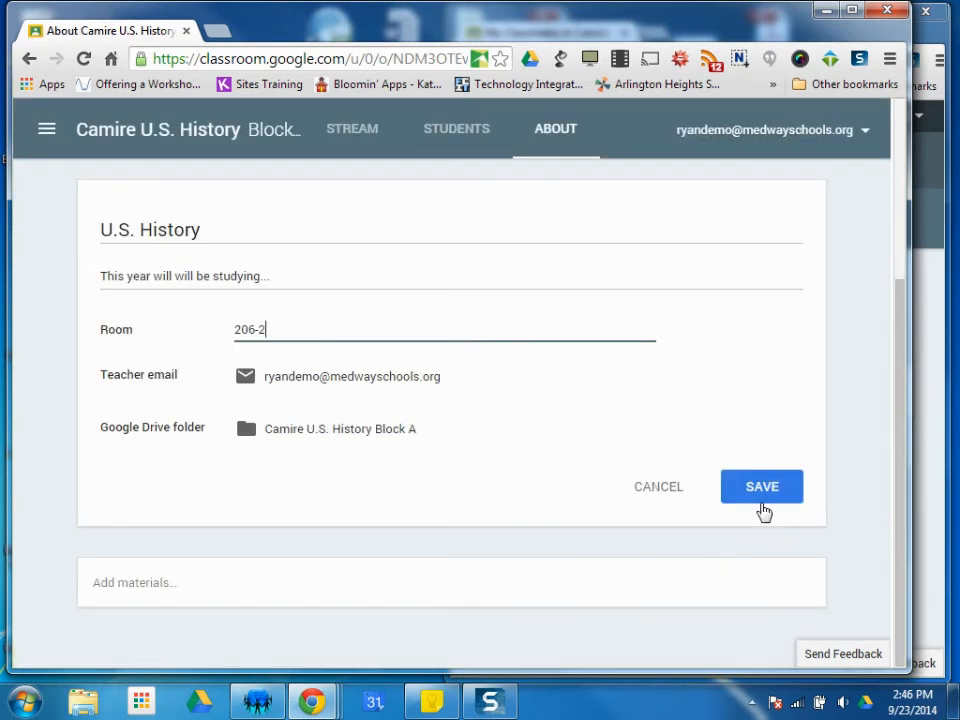
# - Save the U.S. History details and scroll to review the update confirmation
pyautogui.click(761, 486)
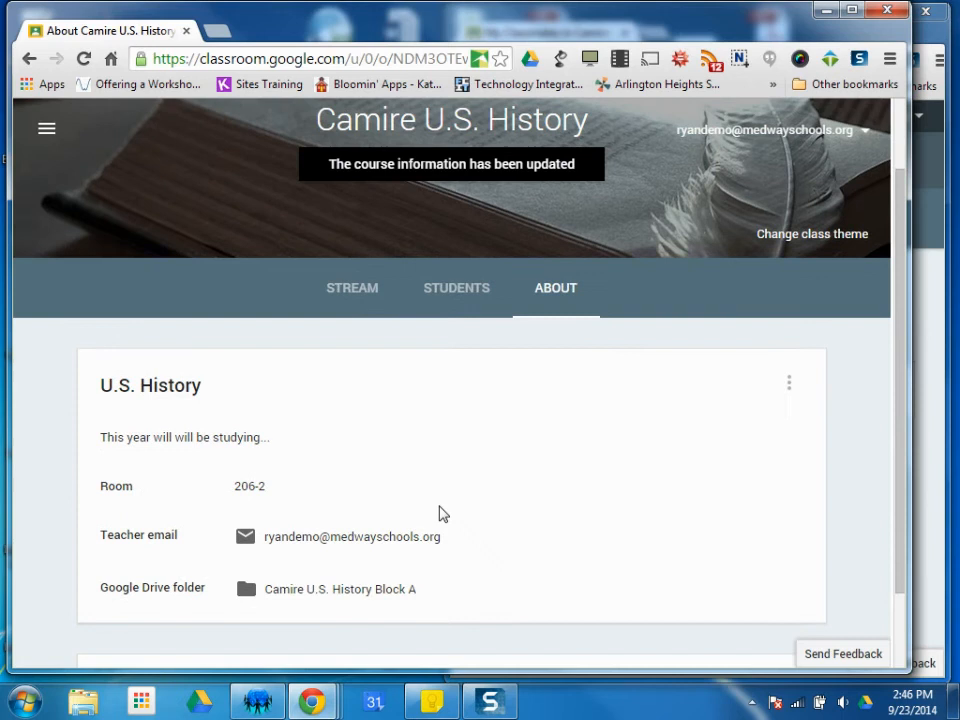
pyautogui.scroll(-3)
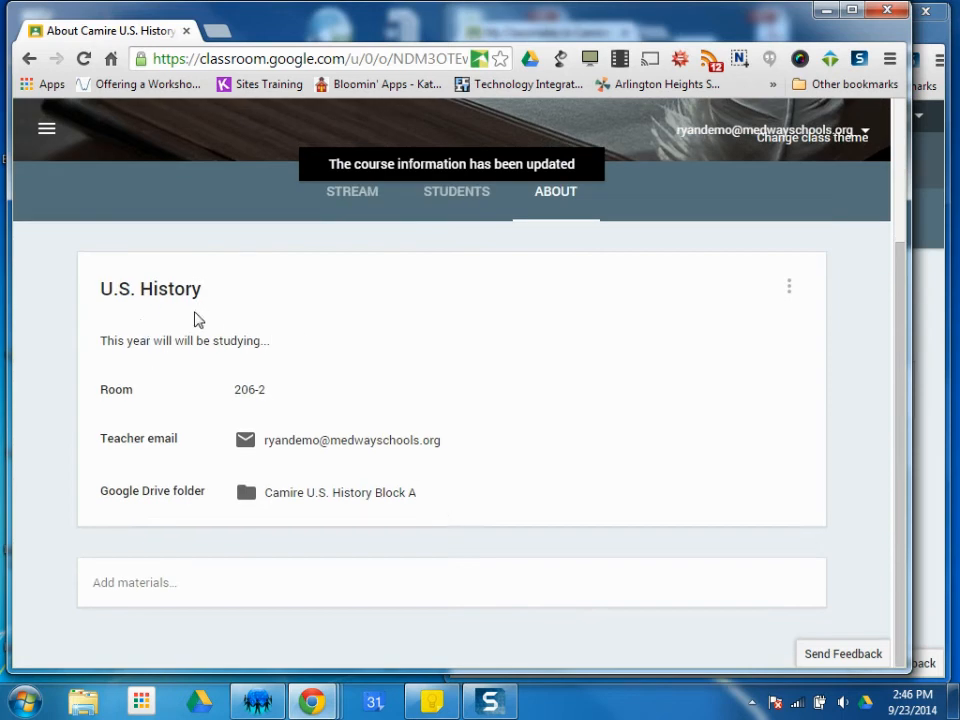
pyautogui.scroll(3)
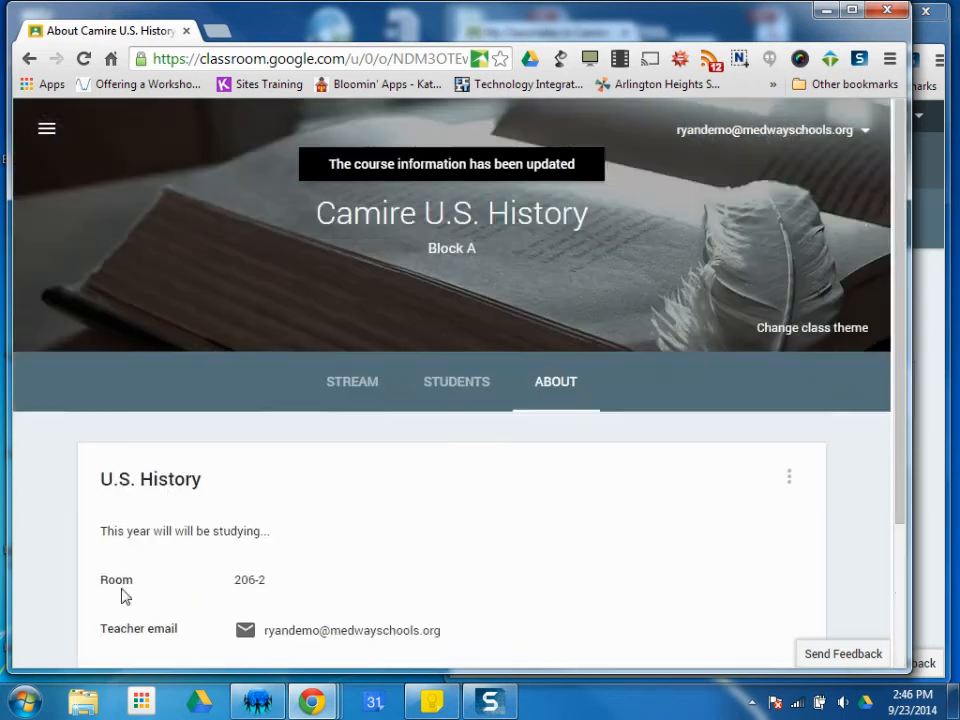
pyautogui.scroll(-3)
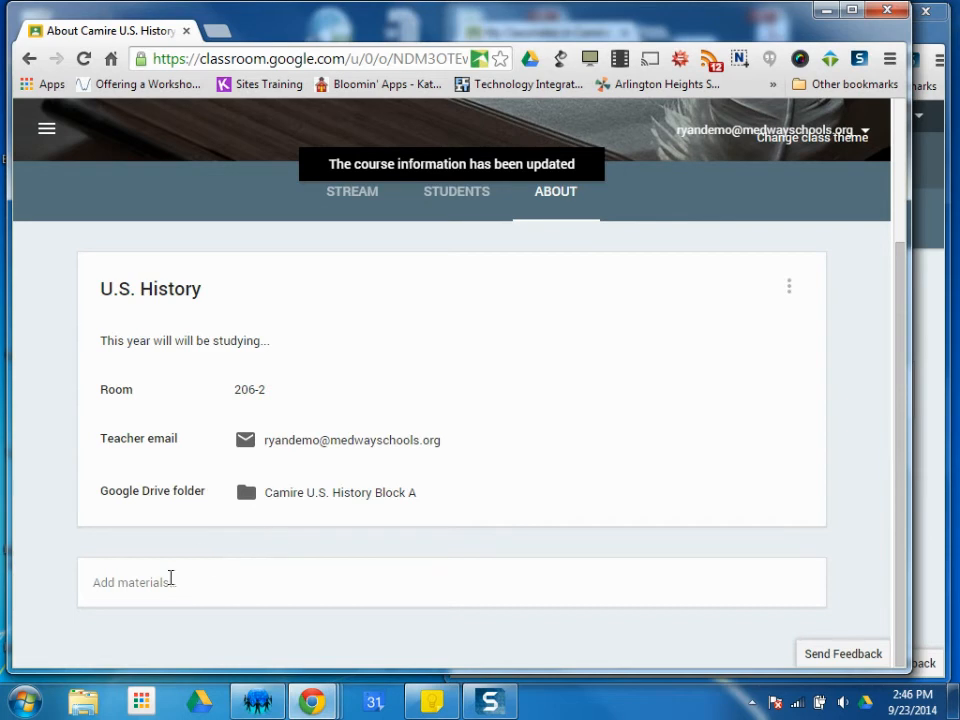
# - Start a new class material titled 'Syllabus'
pyautogui.click(130, 582)
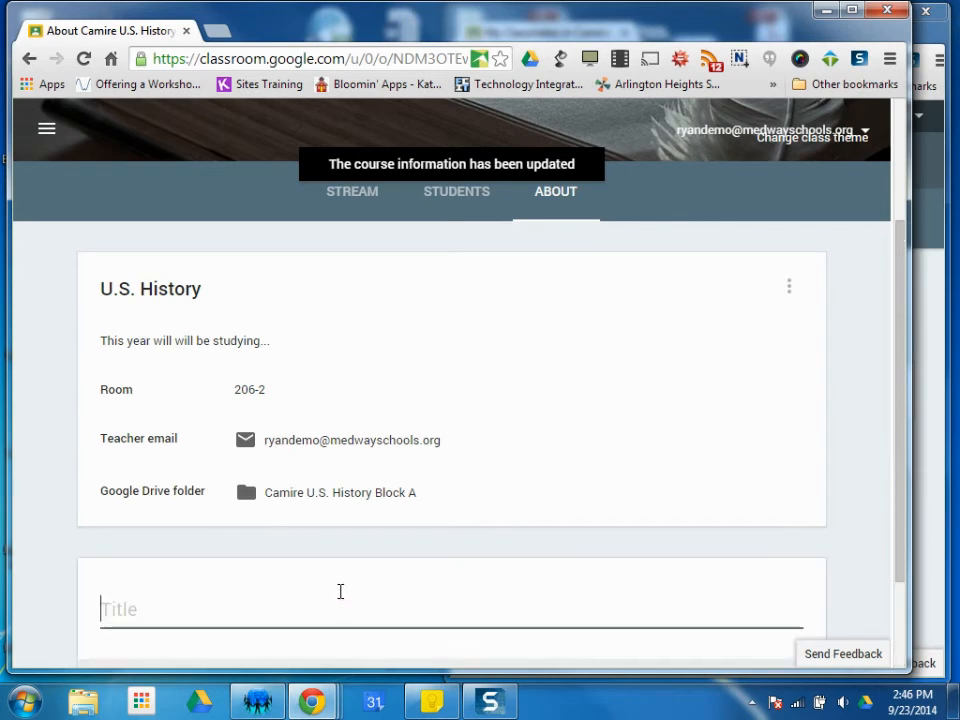
pyautogui.write('Sy')
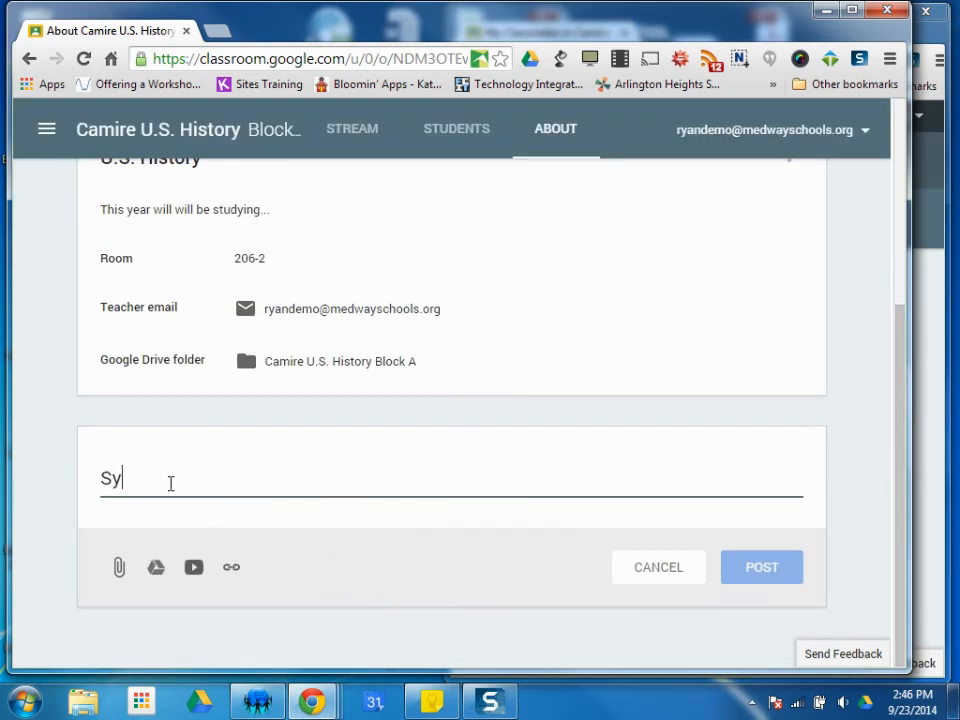
pyautogui.write('llabus')
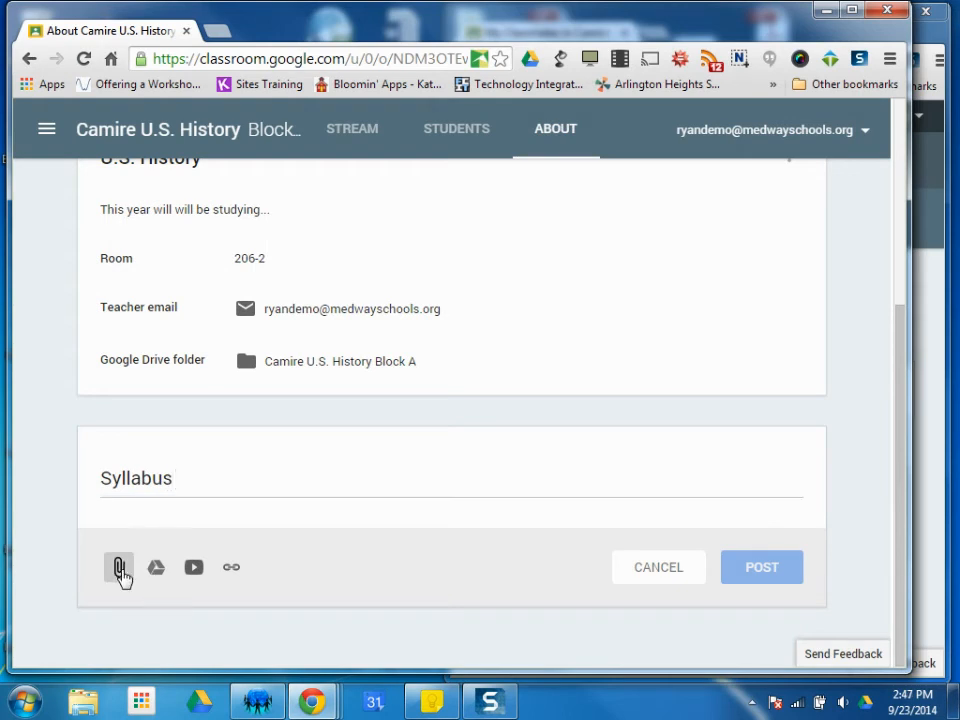
# - Try the file upload and Google Drive pickers, cancelling both without attaching
pyautogui.click(156, 567)
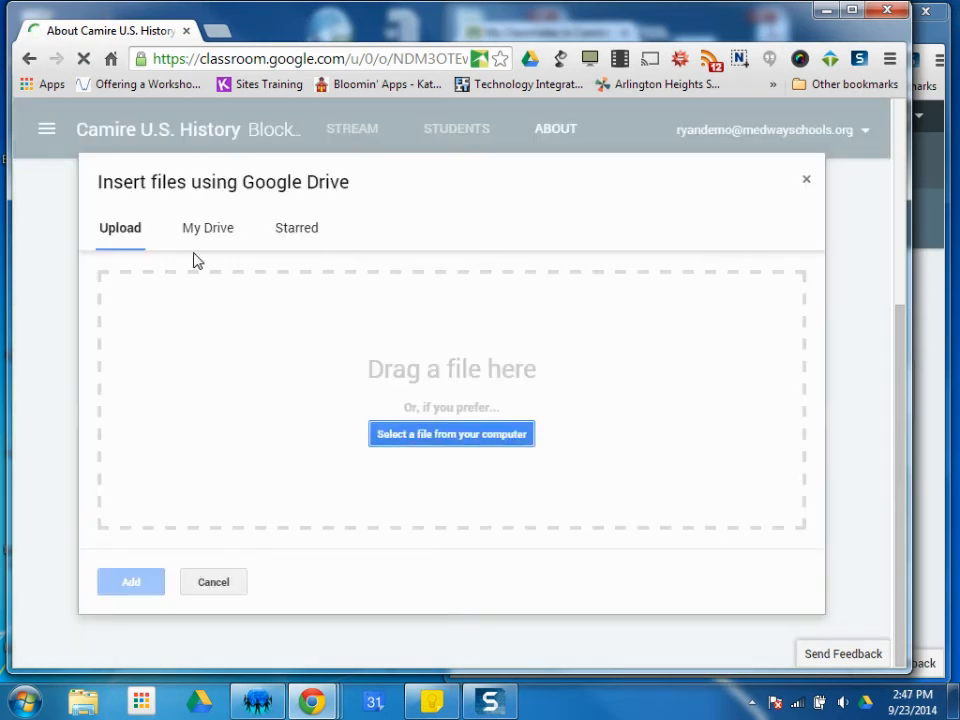
pyautogui.moveTo(451, 434)
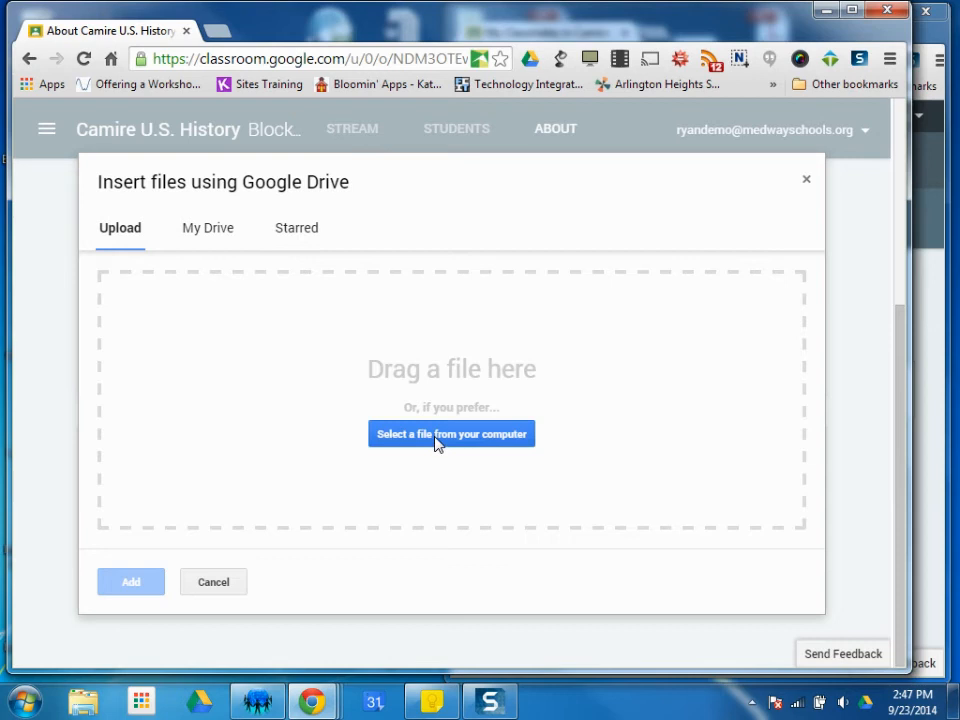
pyautogui.click(451, 434)
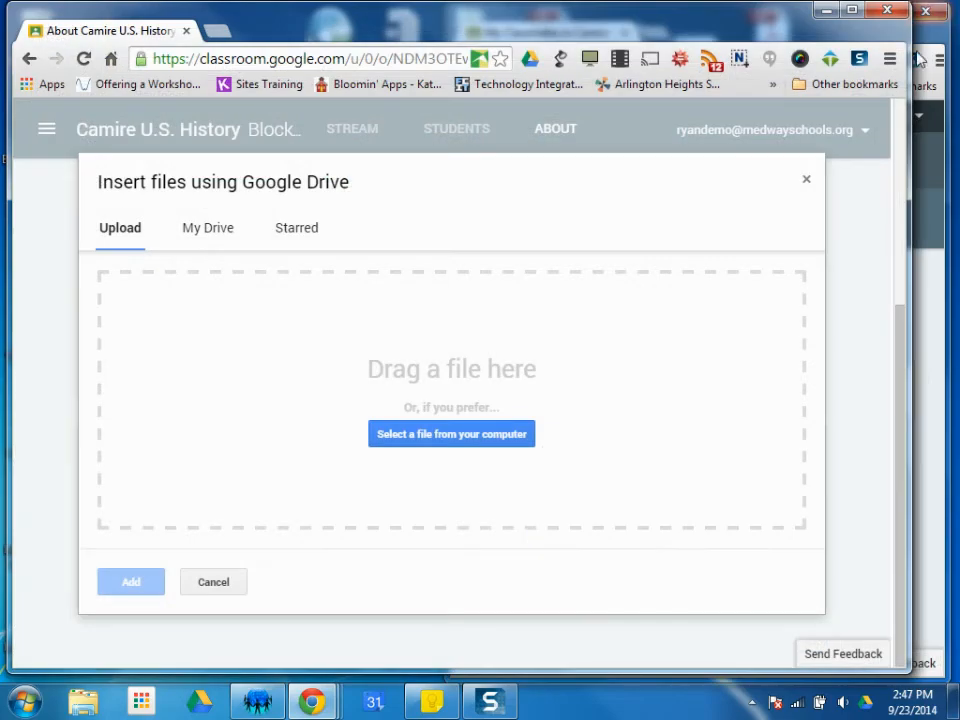
pyautogui.click(212, 581)
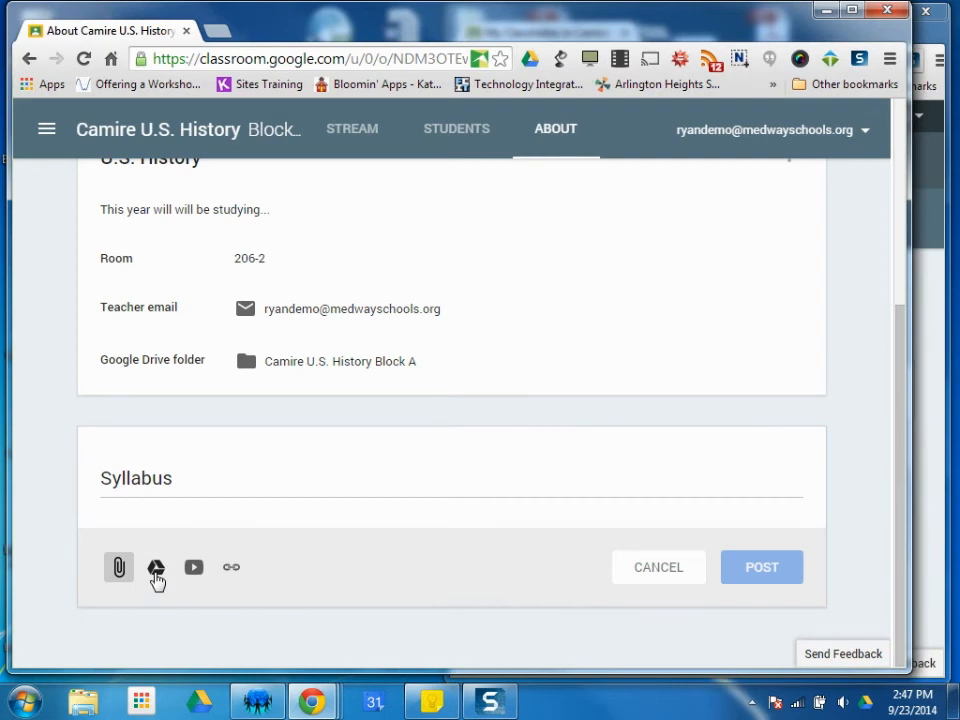
pyautogui.click(156, 567)
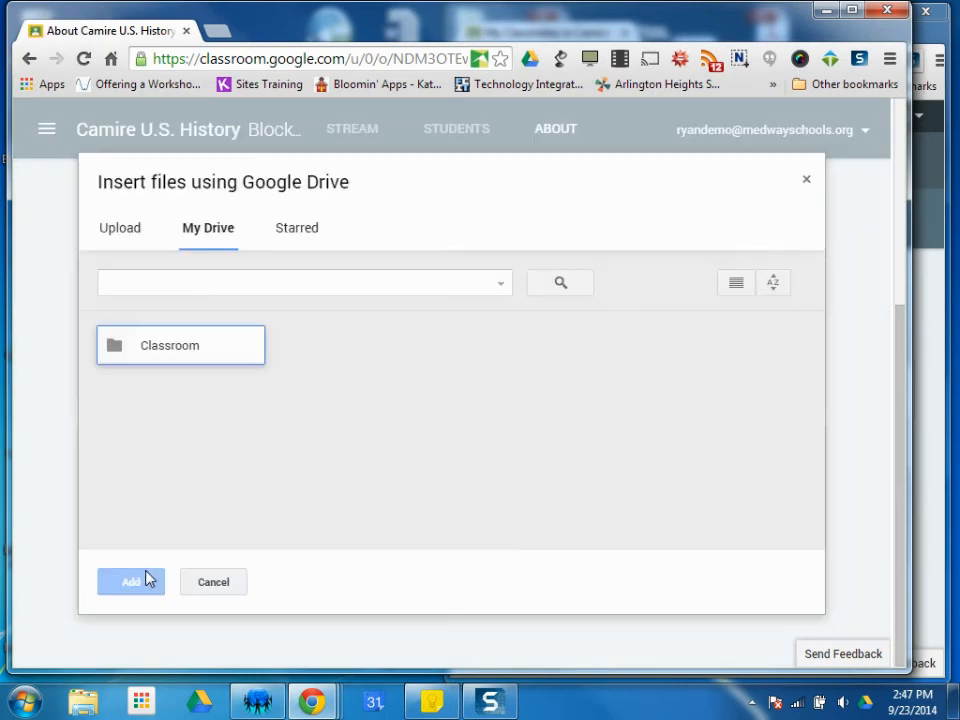
pyautogui.click(212, 581)
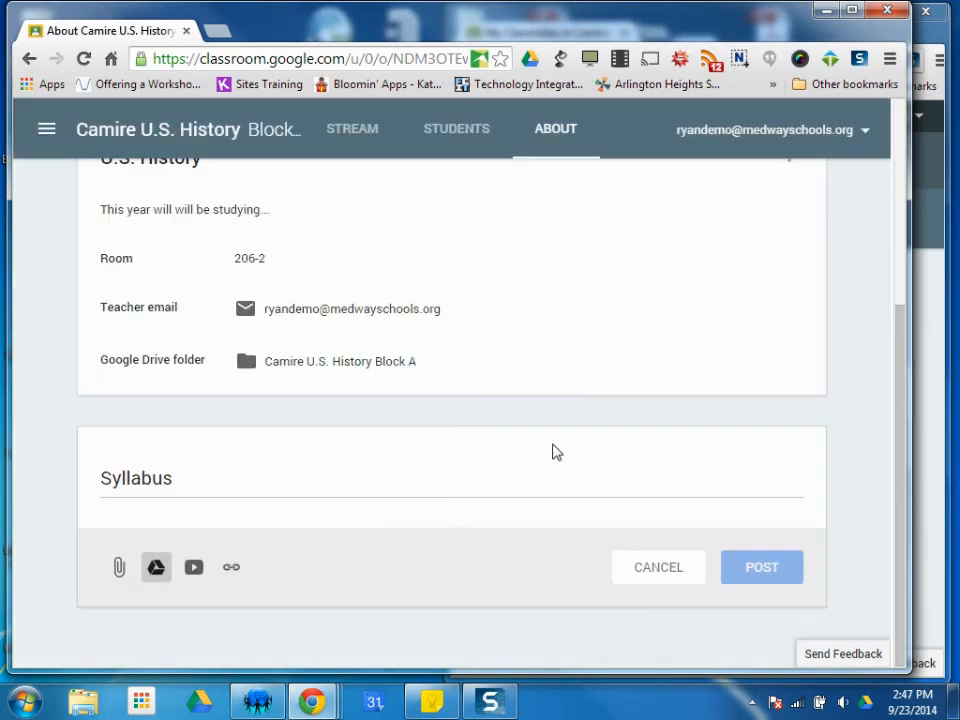
pyautogui.click(193, 567)
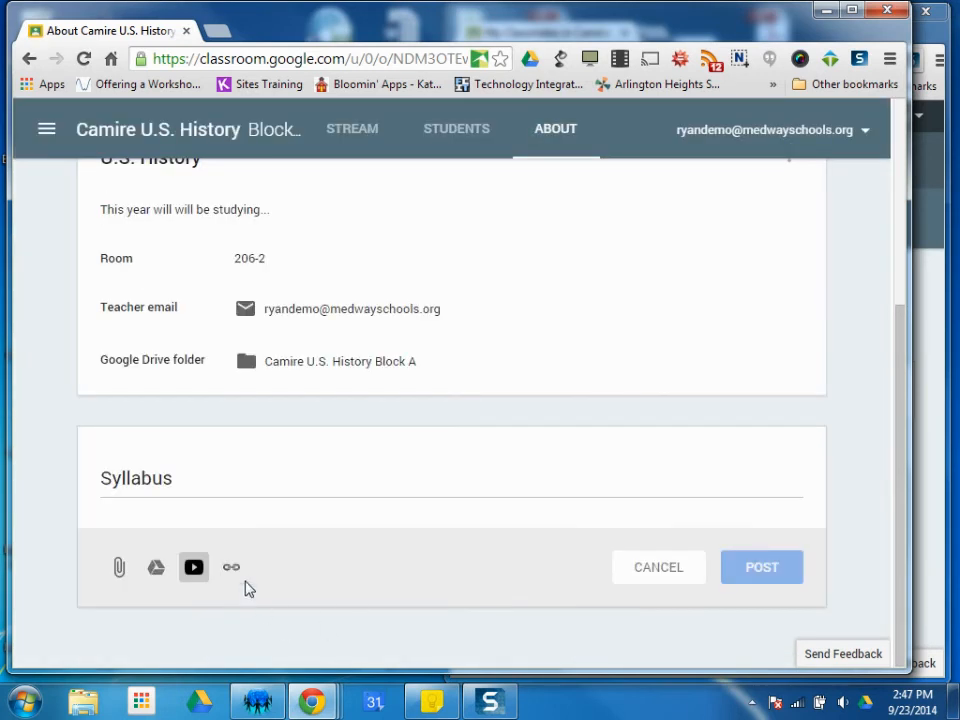
pyautogui.click(231, 567)
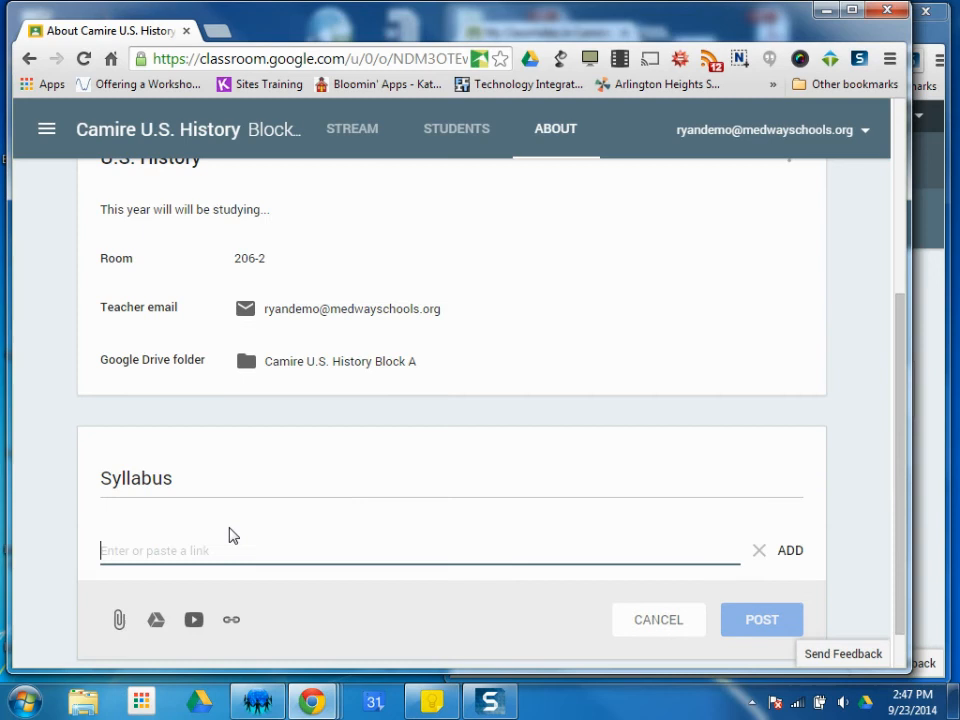
pyautogui.write('Www.')
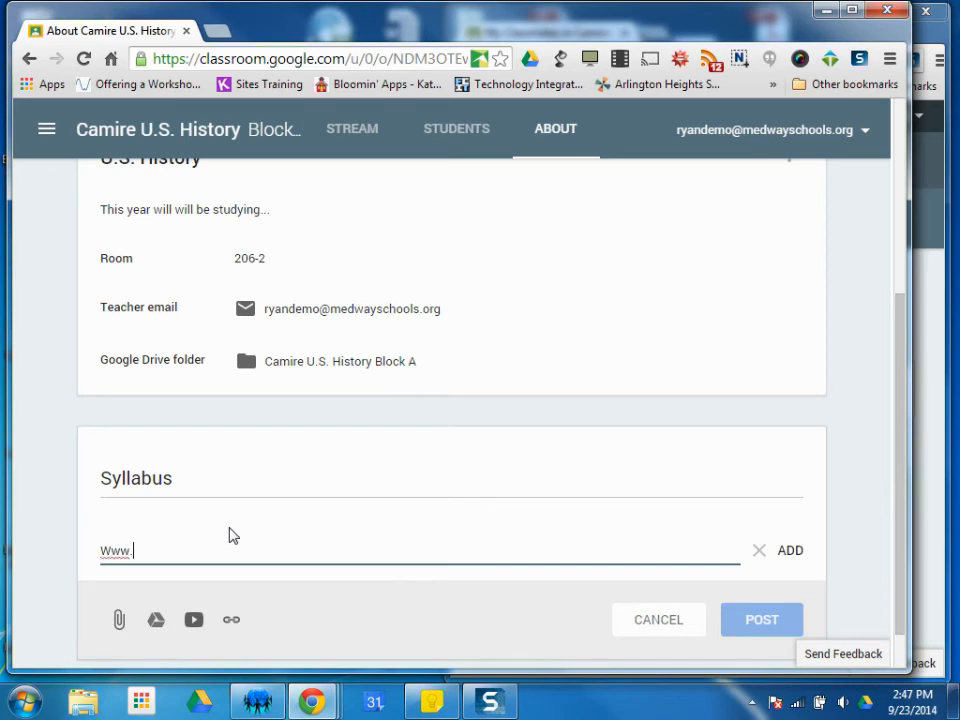
pyautogui.write('cbs.com')
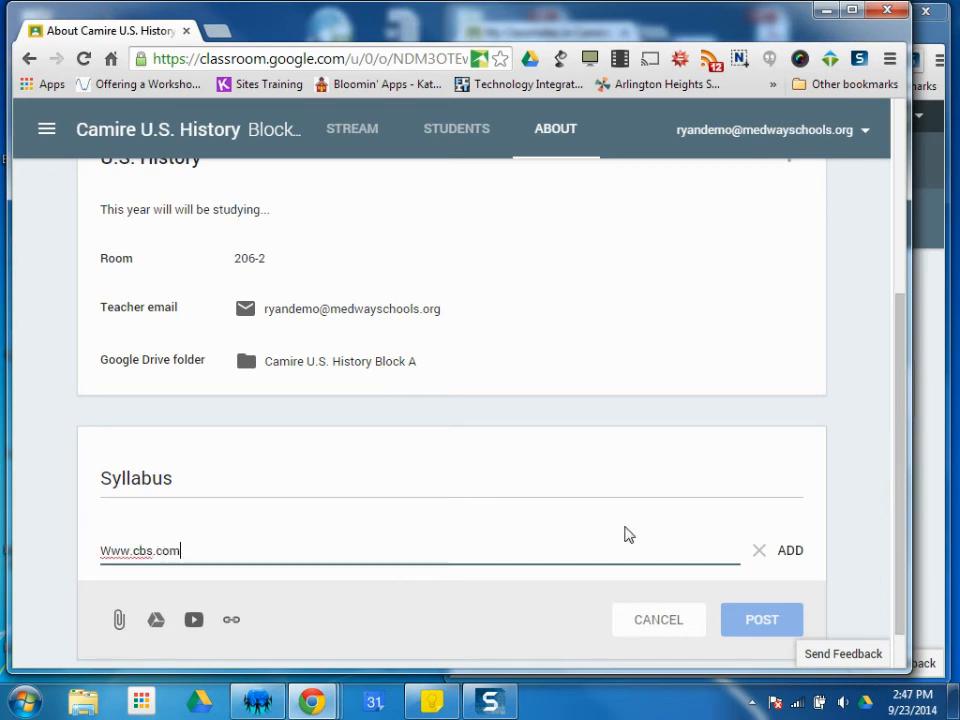
pyautogui.click(790, 550)
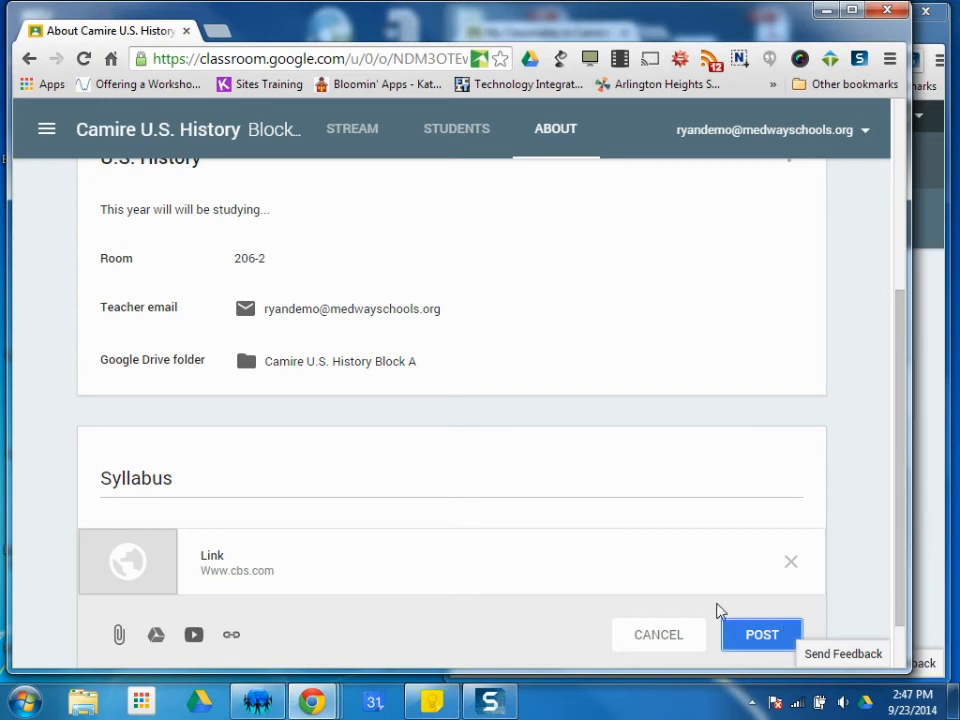
pyautogui.click(761, 634)
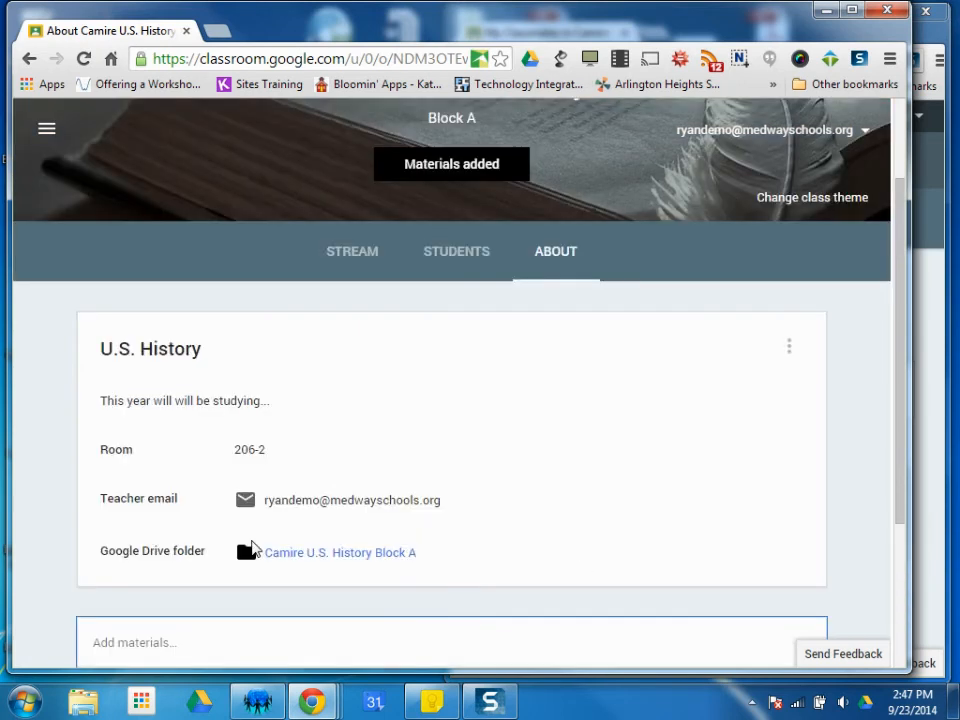
pyautogui.scroll(-3)
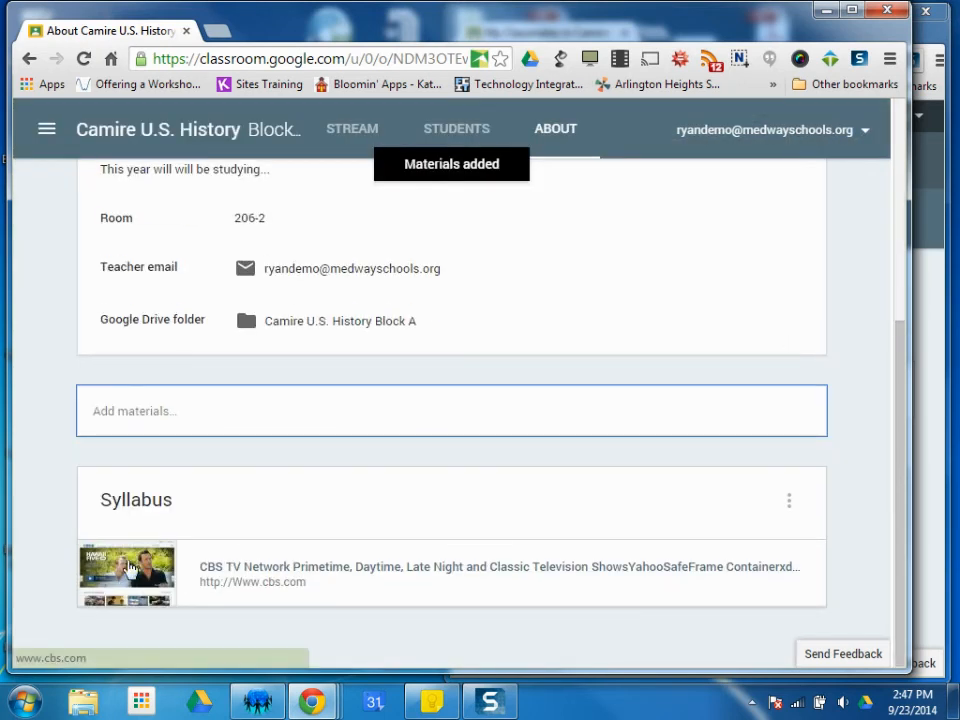
pyautogui.scroll(3)
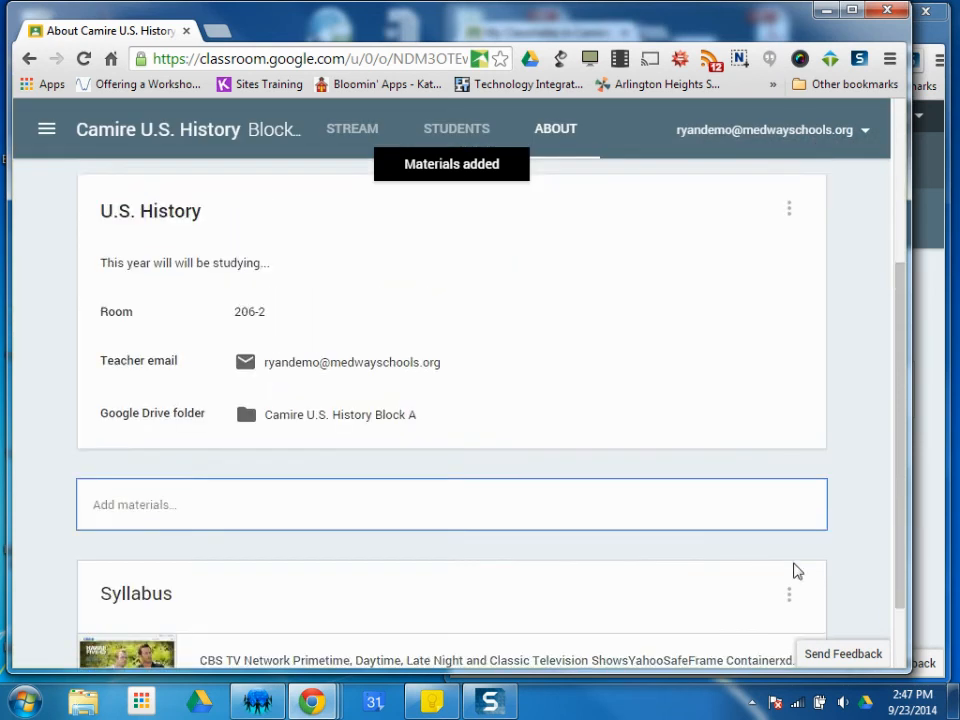
pyautogui.scroll(-3)
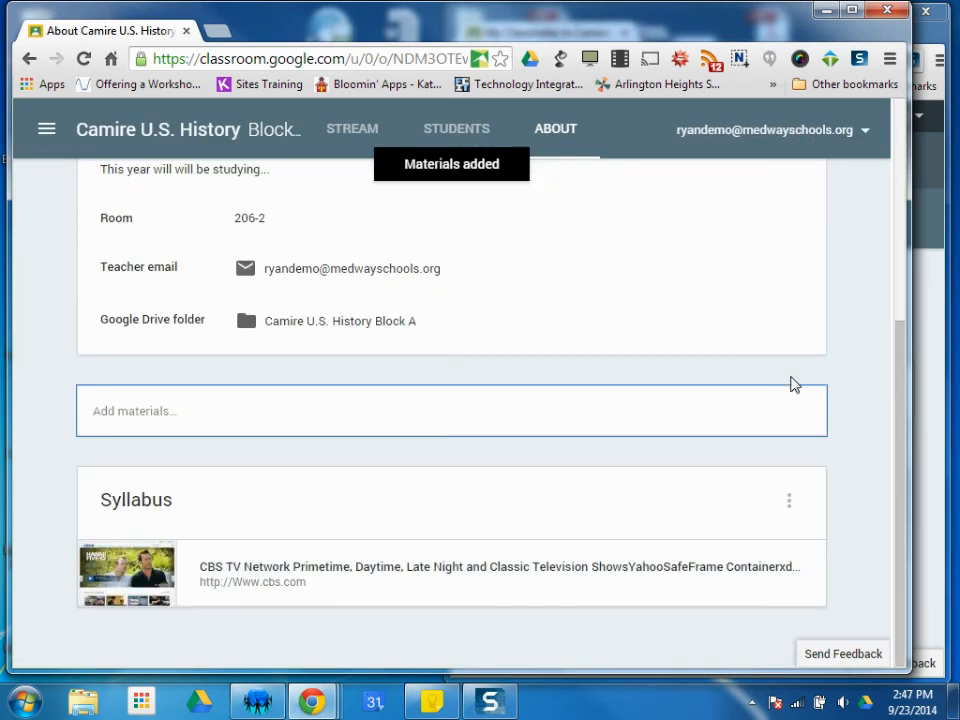
pyautogui.scroll(3)
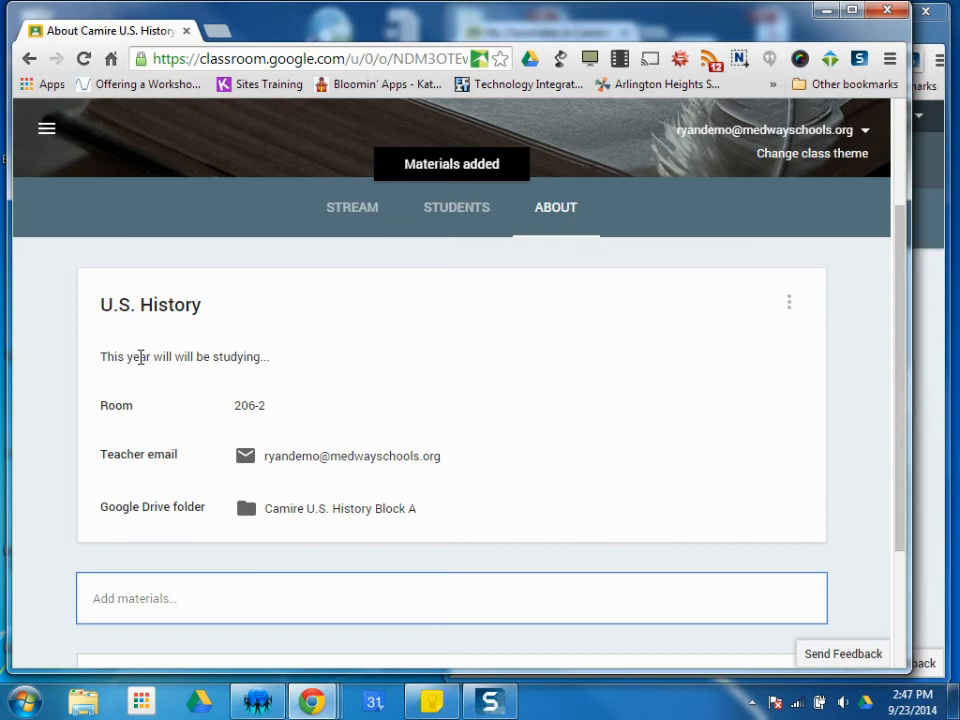
pyautogui.scroll(-3)
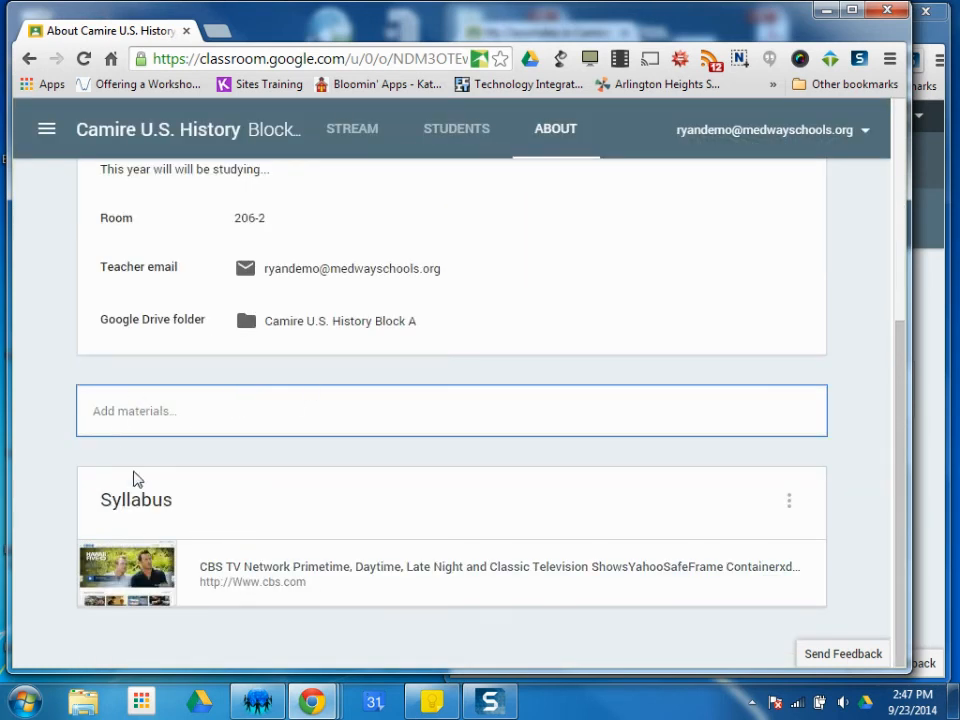
pyautogui.moveTo(180, 478)
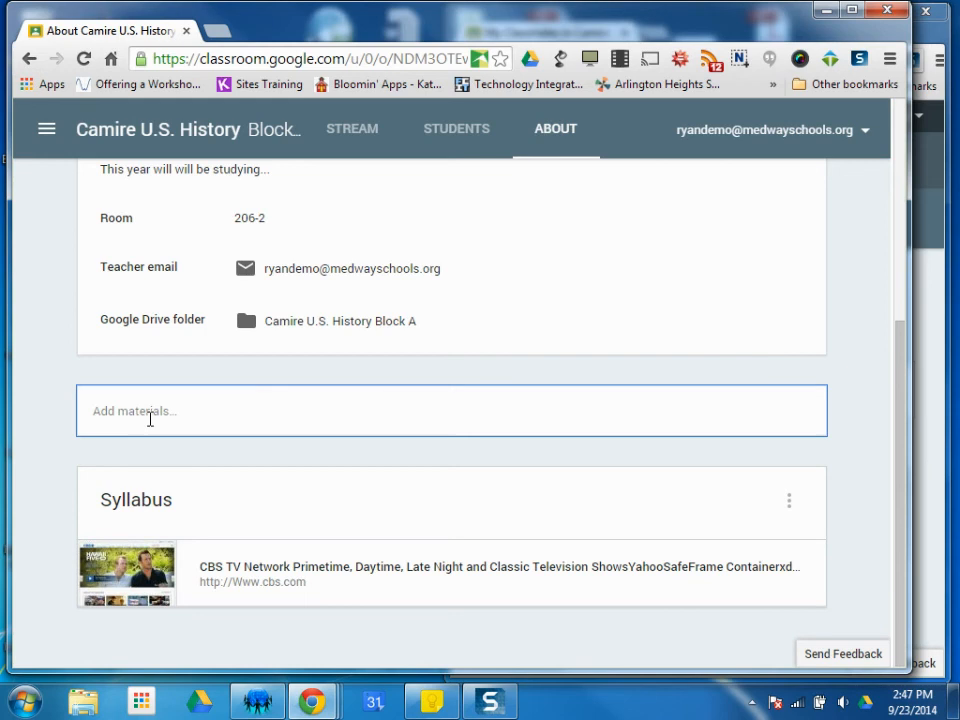
pyautogui.moveTo(267, 484)
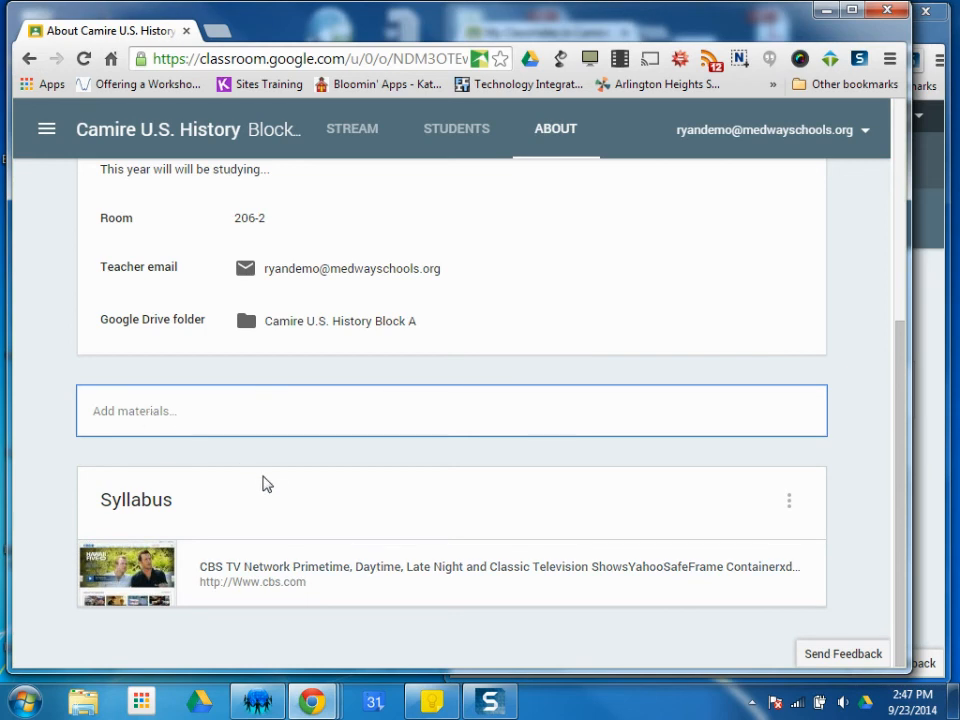
pyautogui.moveTo(307, 451)
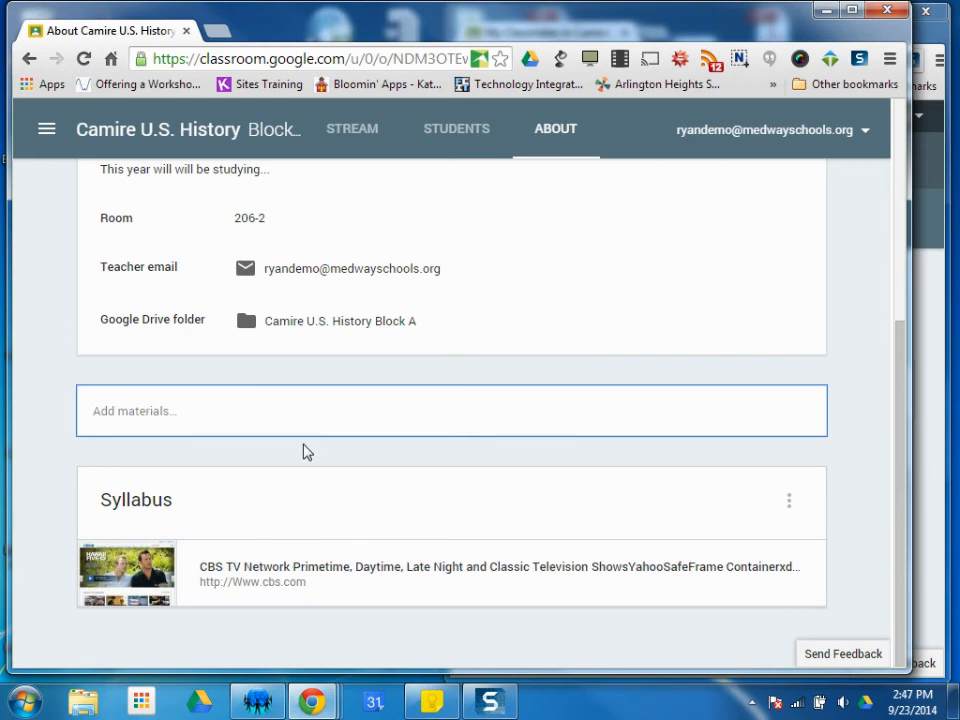
pyautogui.moveTo(333, 451)
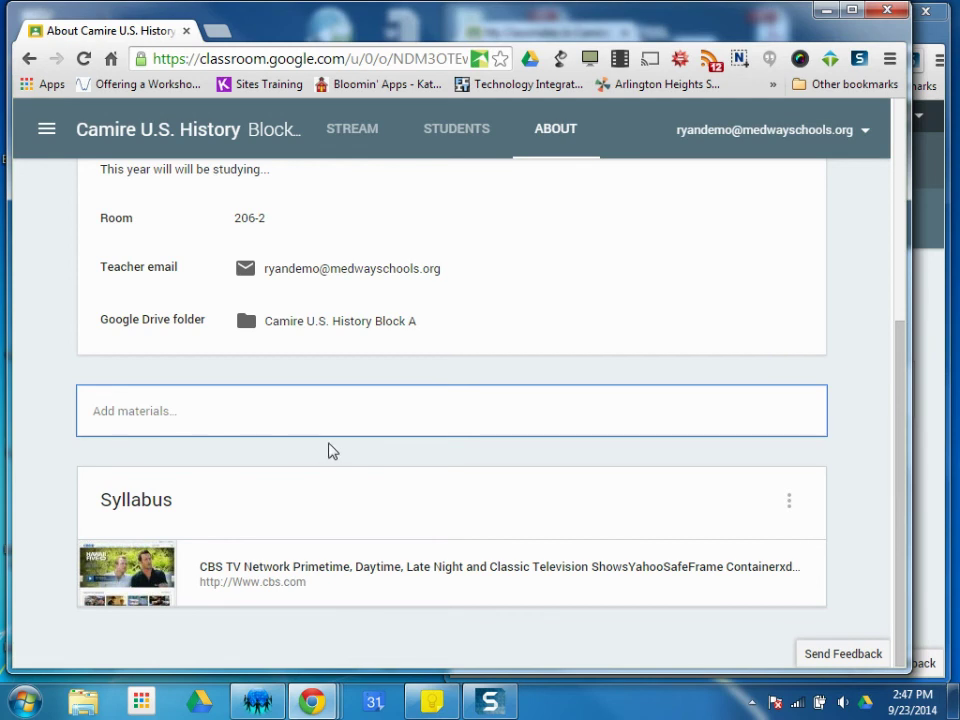
pyautogui.moveTo(352, 461)
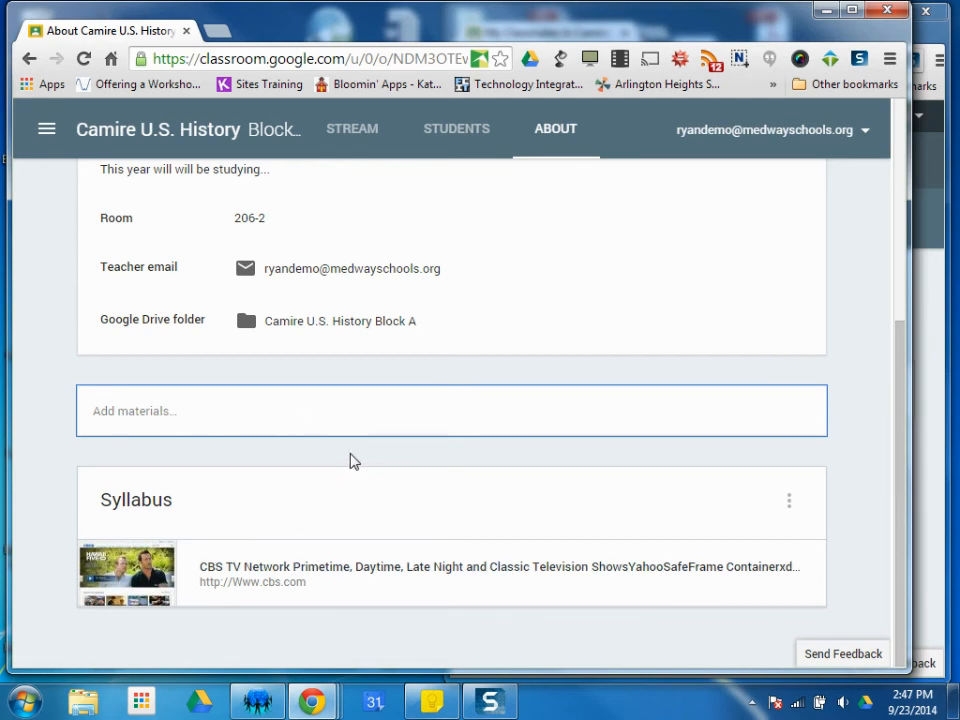
pyautogui.moveTo(549, 459)
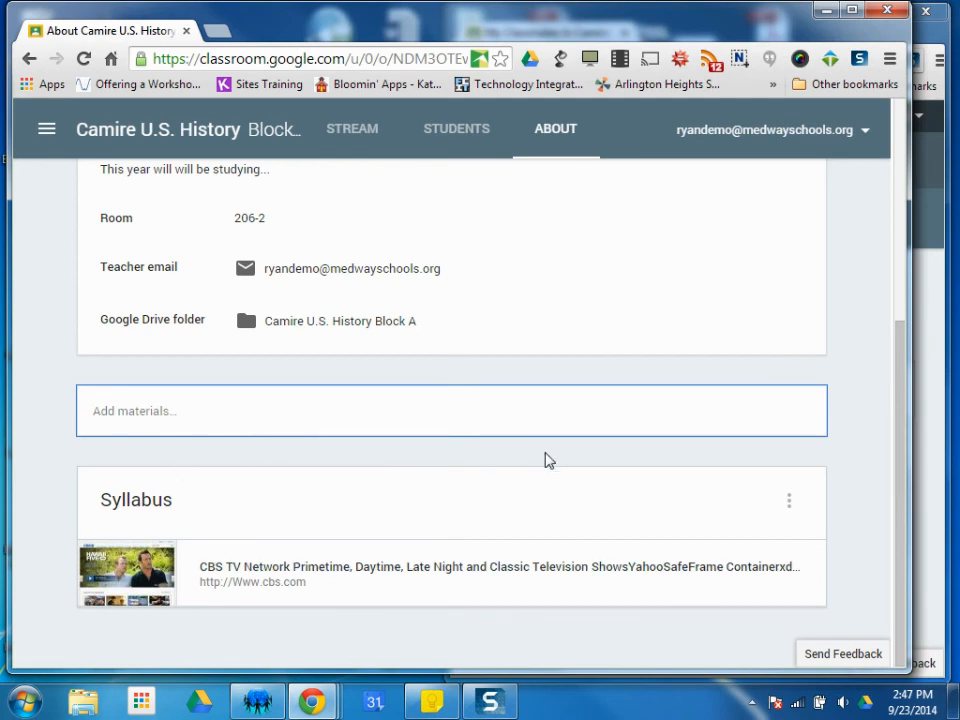
pyautogui.moveTo(693, 459)
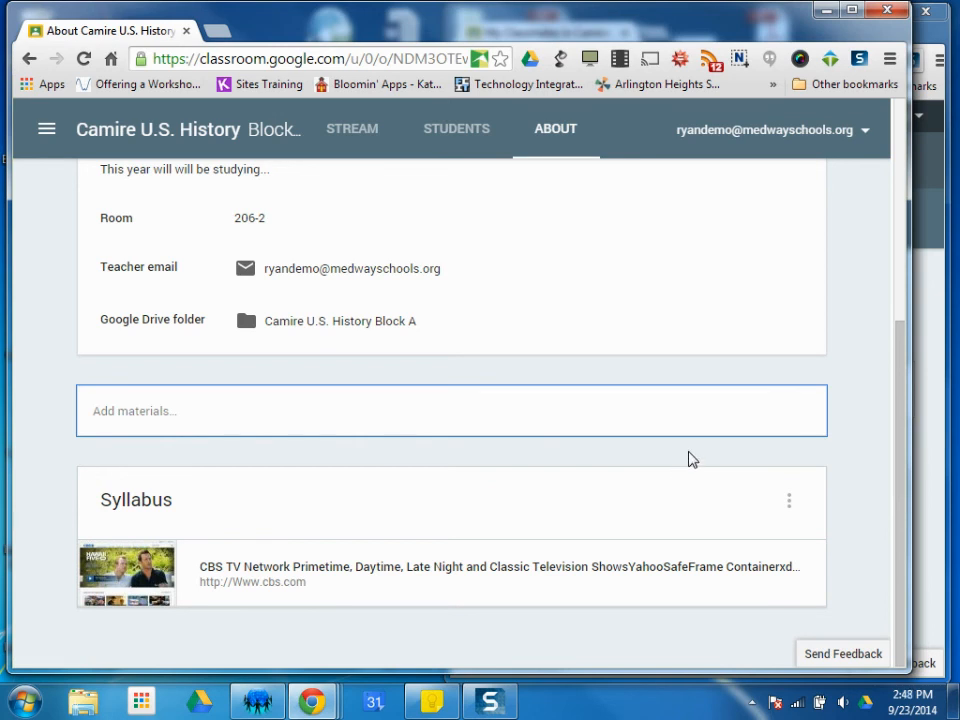
pyautogui.moveTo(905, 337)
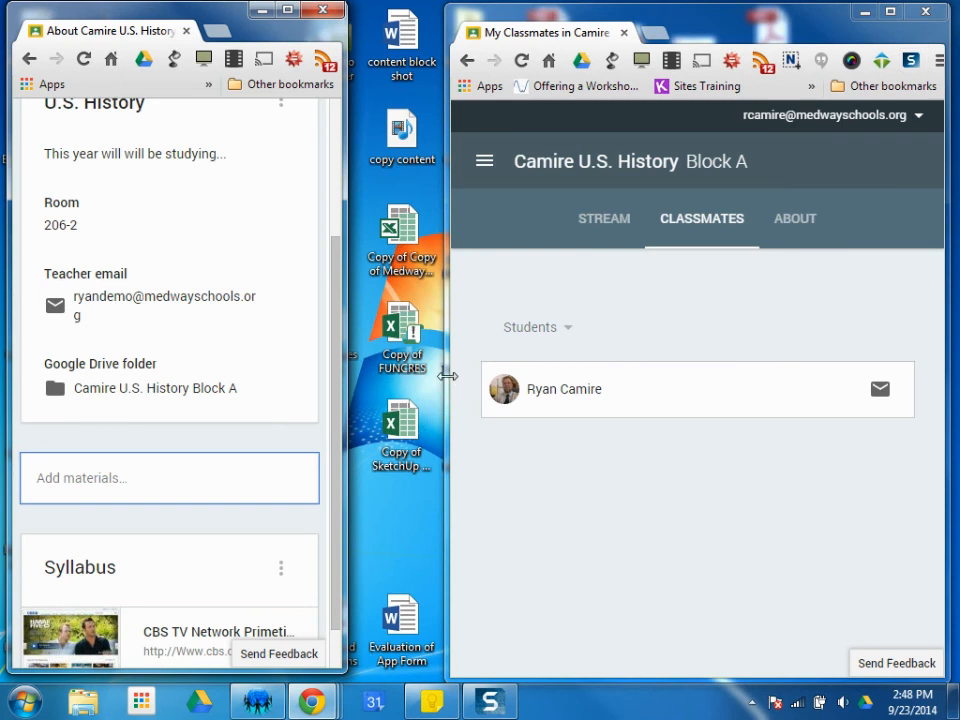
# - As the student, open the class About page and scroll to the Syllabus post
pyautogui.click(889, 11)
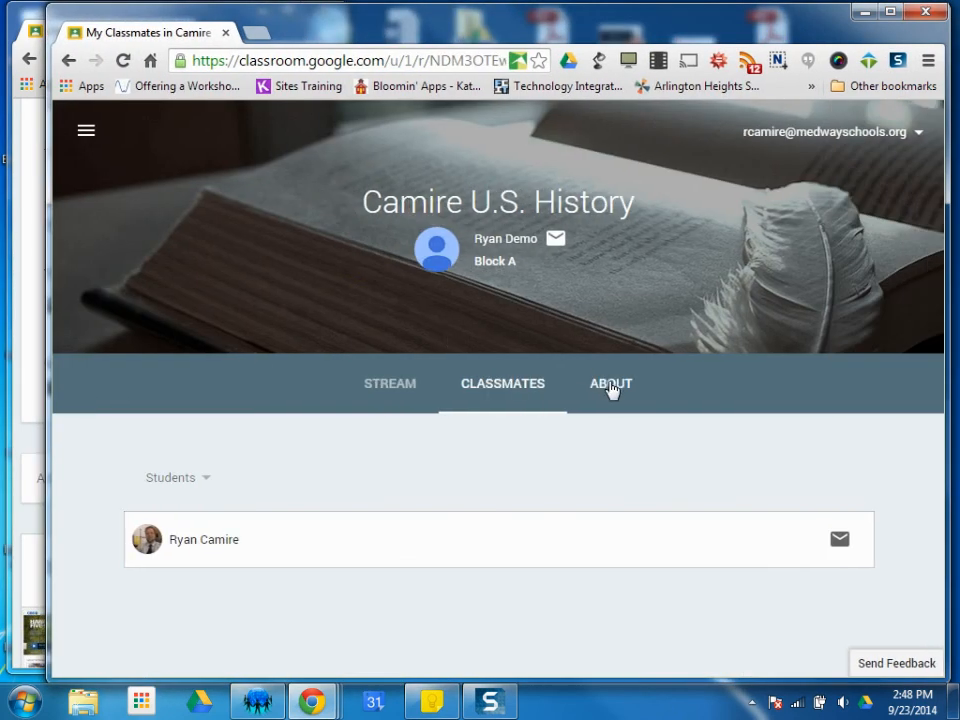
pyautogui.click(611, 383)
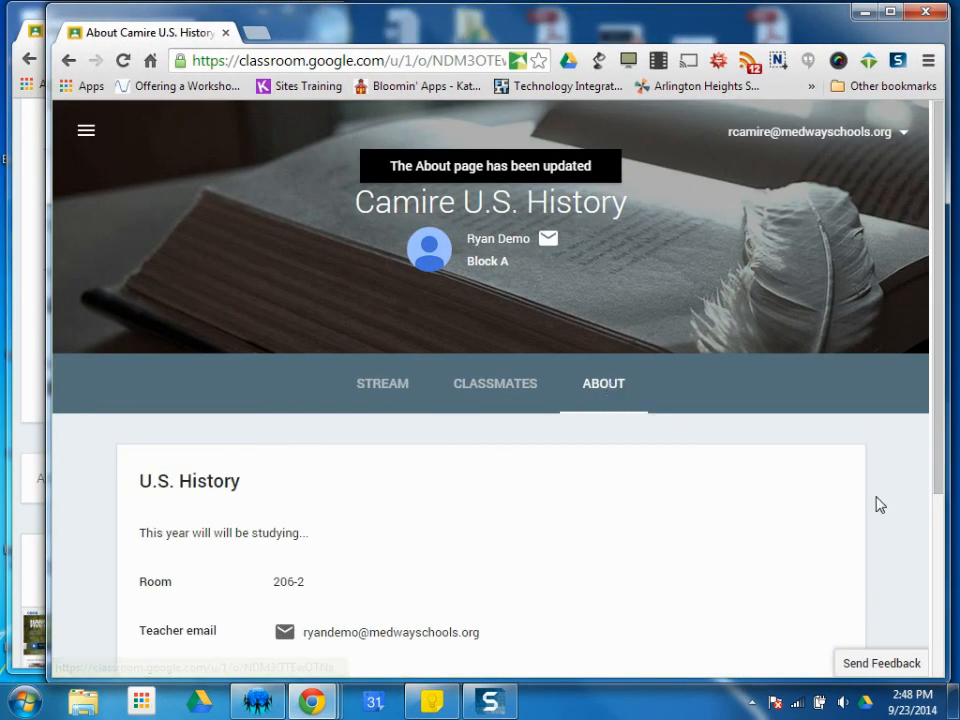
pyautogui.scroll(-3)
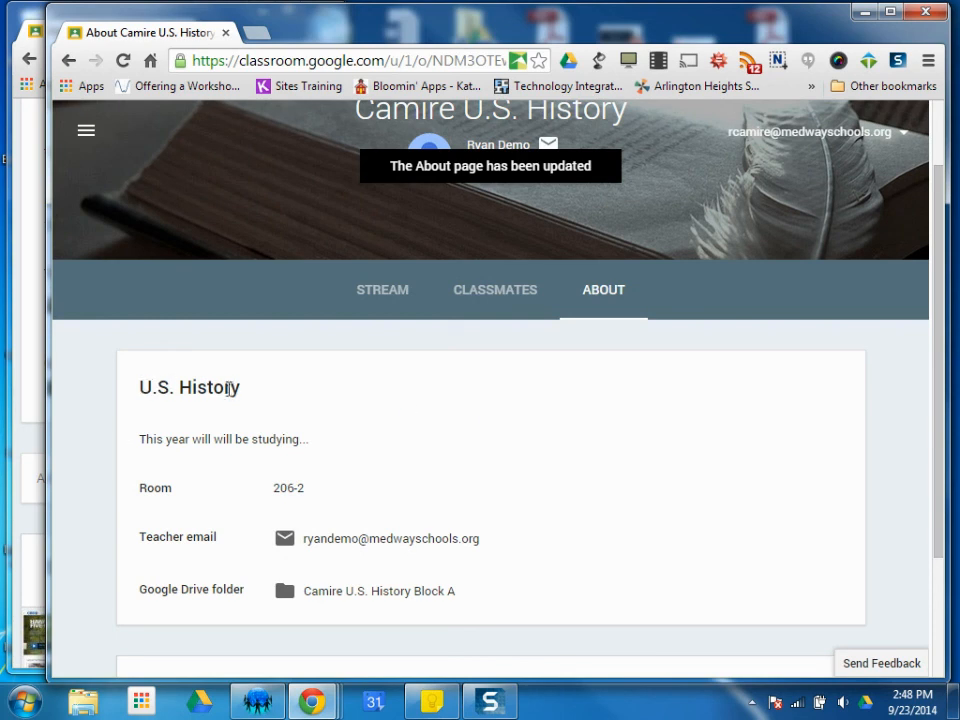
pyautogui.moveTo(271, 439)
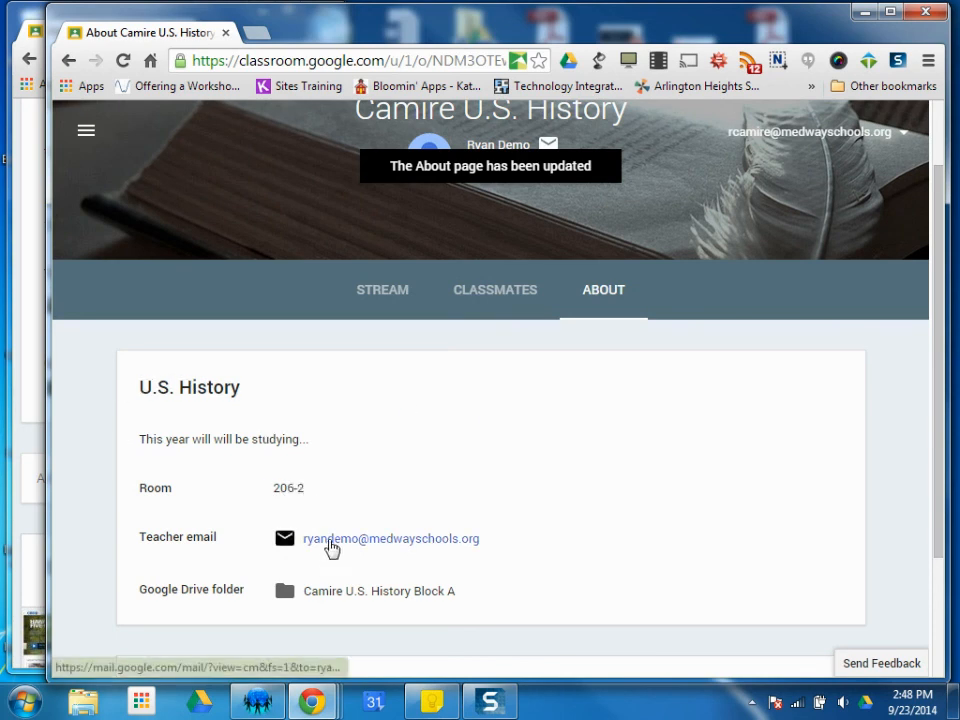
pyautogui.moveTo(330, 595)
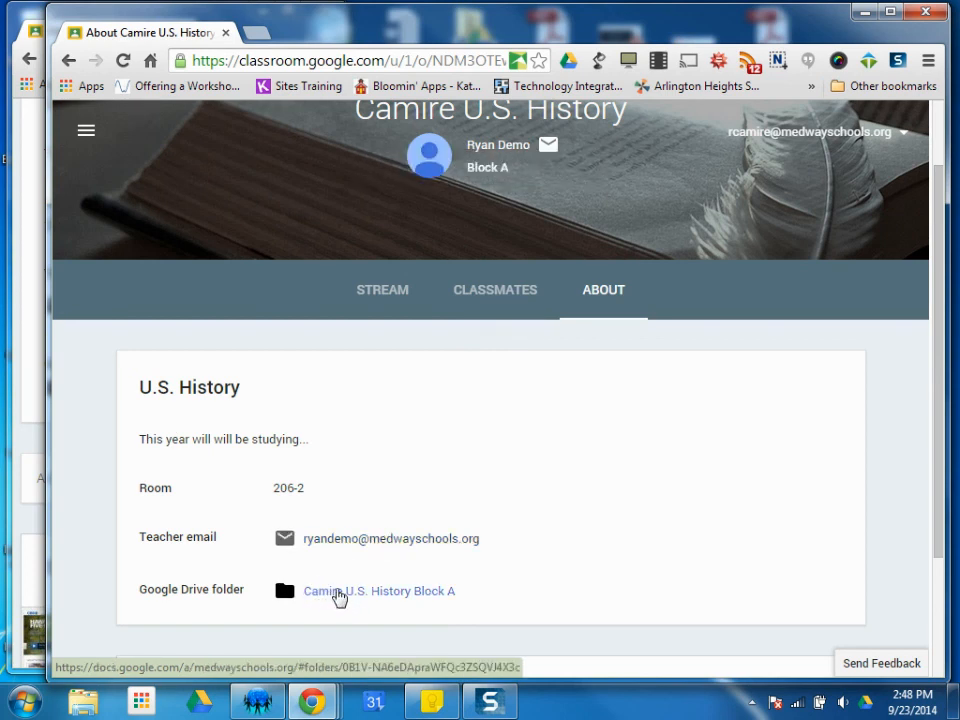
pyautogui.scroll(-3)
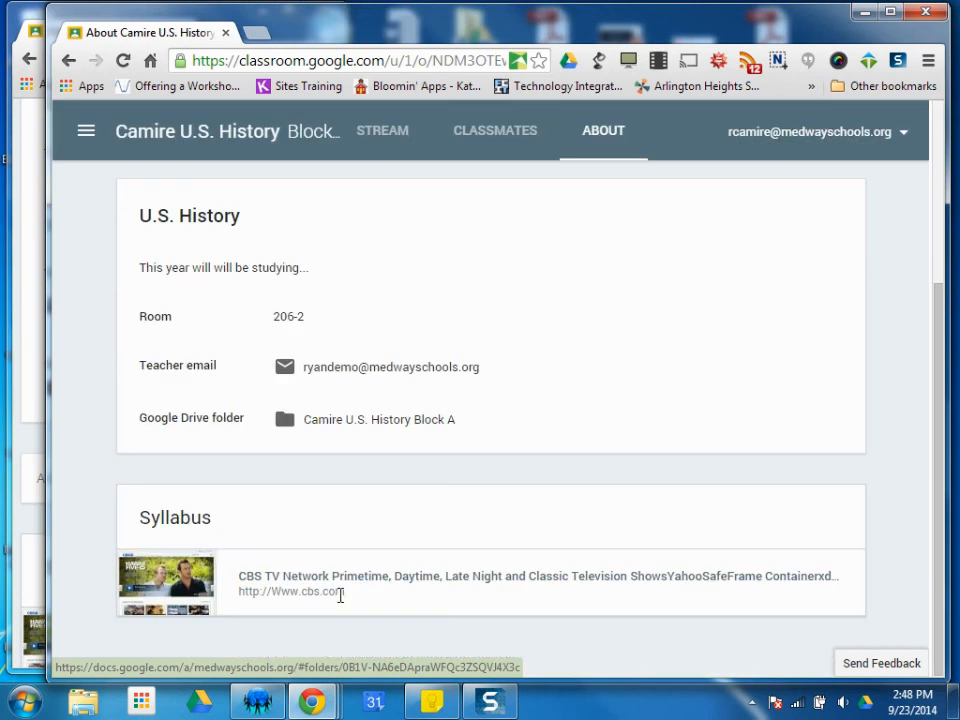
pyautogui.moveTo(230, 510)
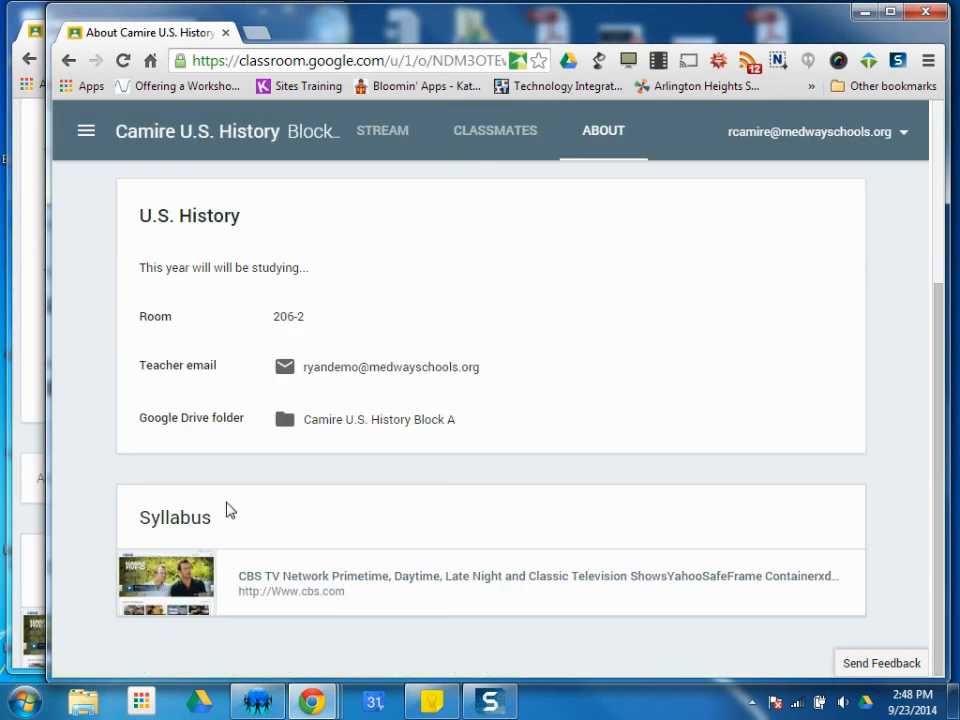
pyautogui.moveTo(207, 595)
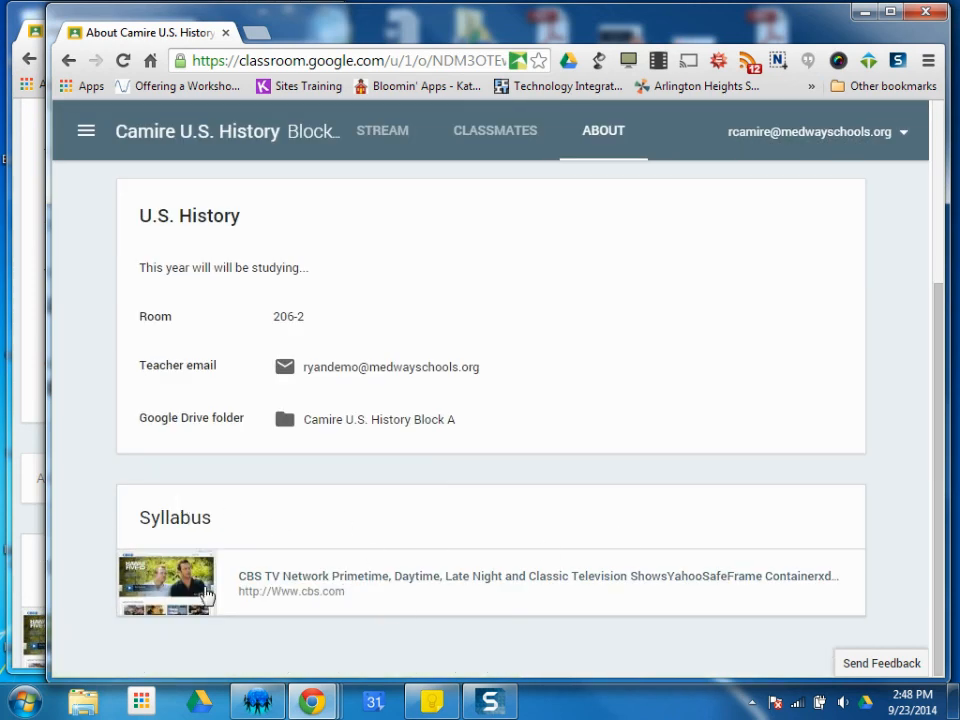
pyautogui.moveTo(330, 585)
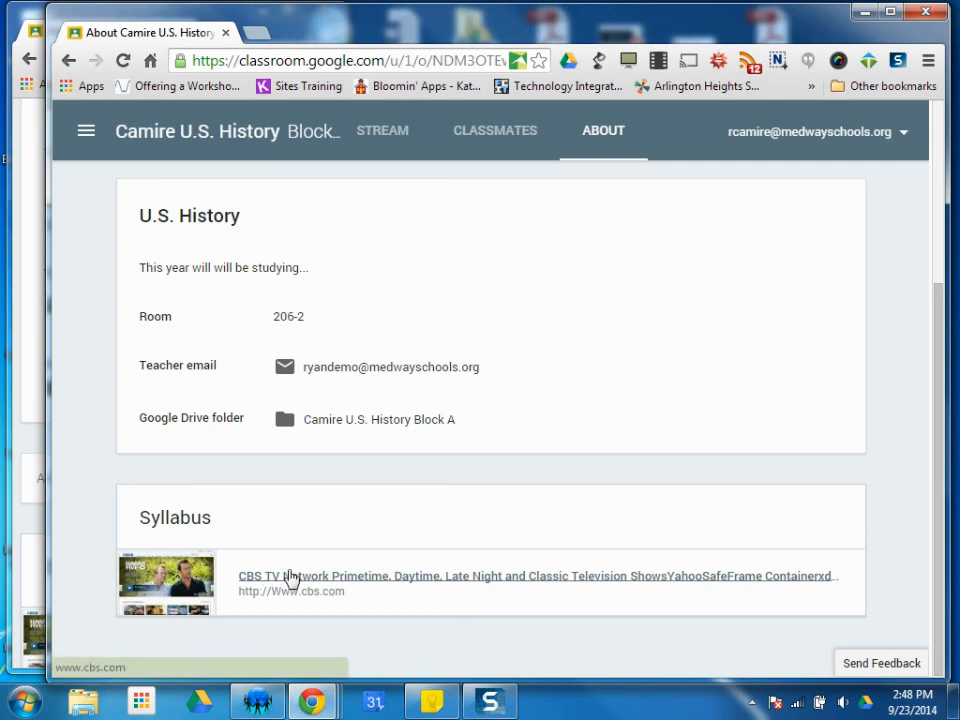
pyautogui.moveTo(333, 583)
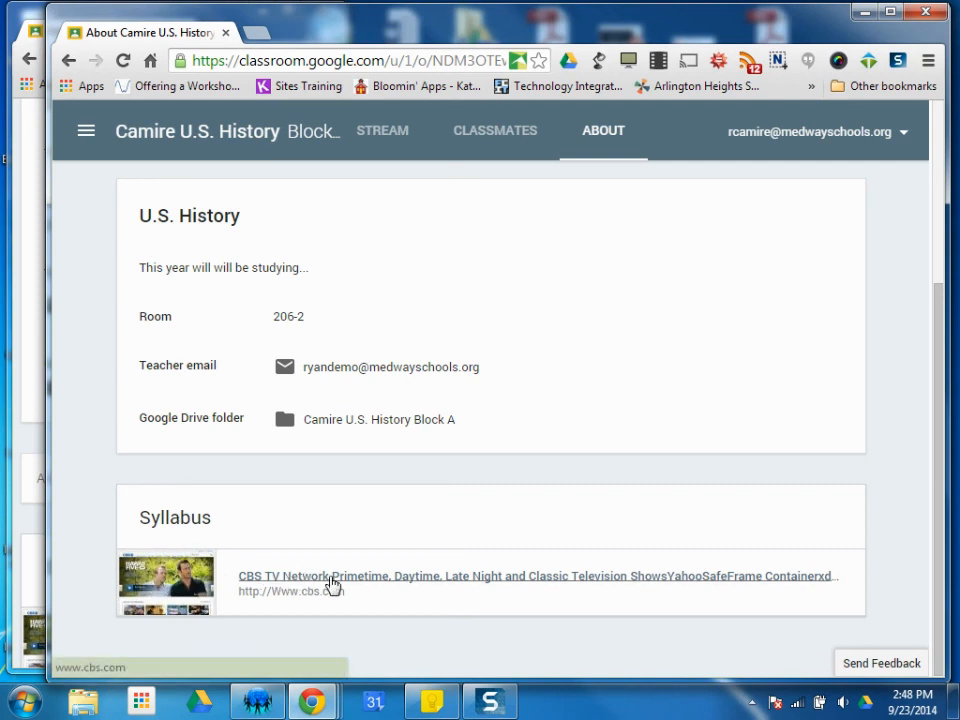